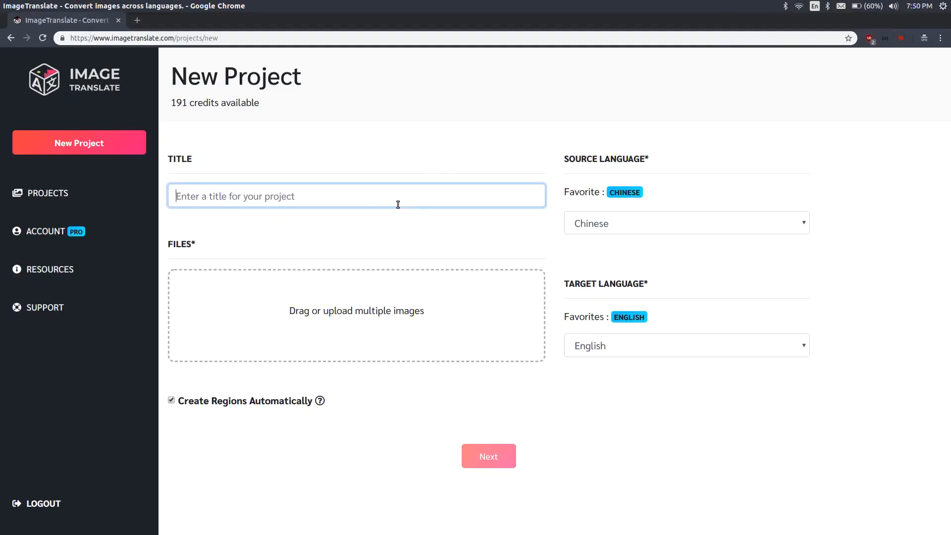
# Title the project Galaxy Tab S and add galaxytabs_preorder_mainkv.jpg to it.
pyautogui.write('Galaxy Ta')
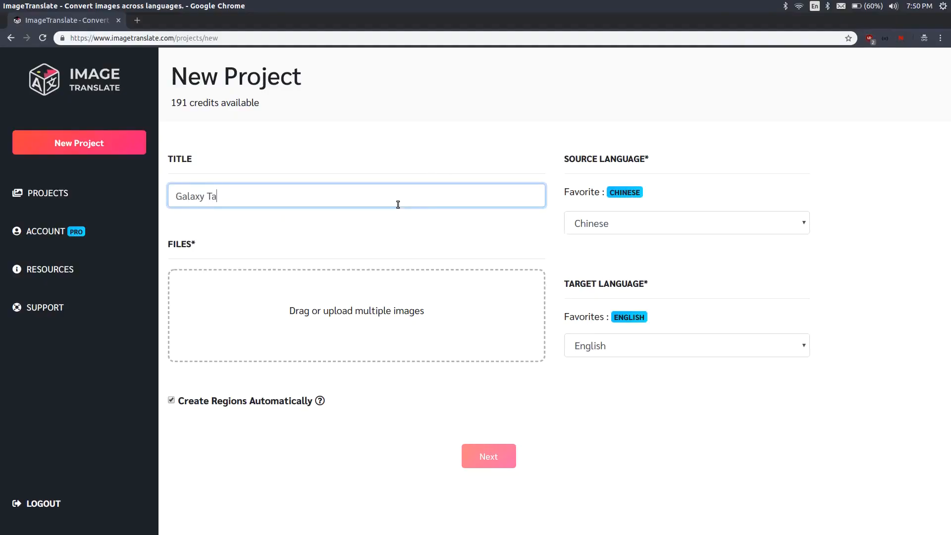
pyautogui.click(357, 315)
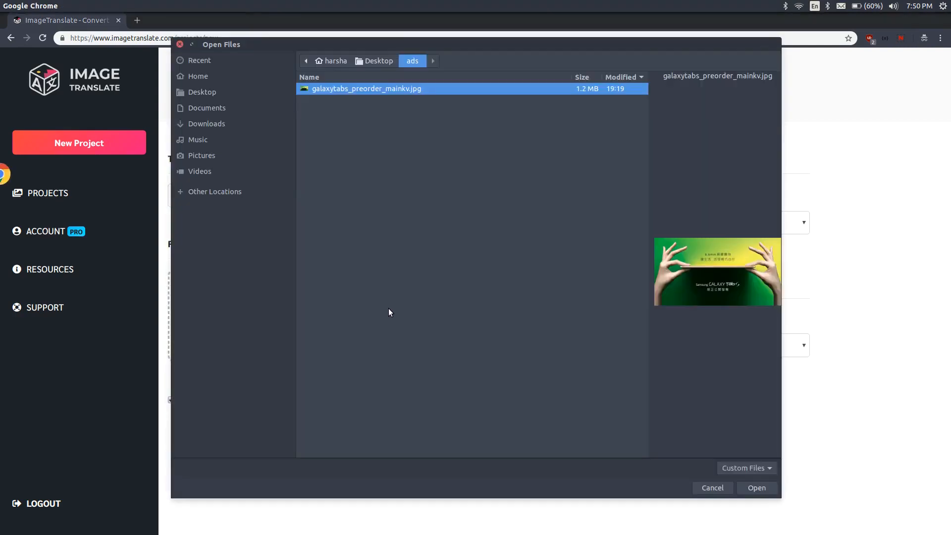
pyautogui.click(755, 487)
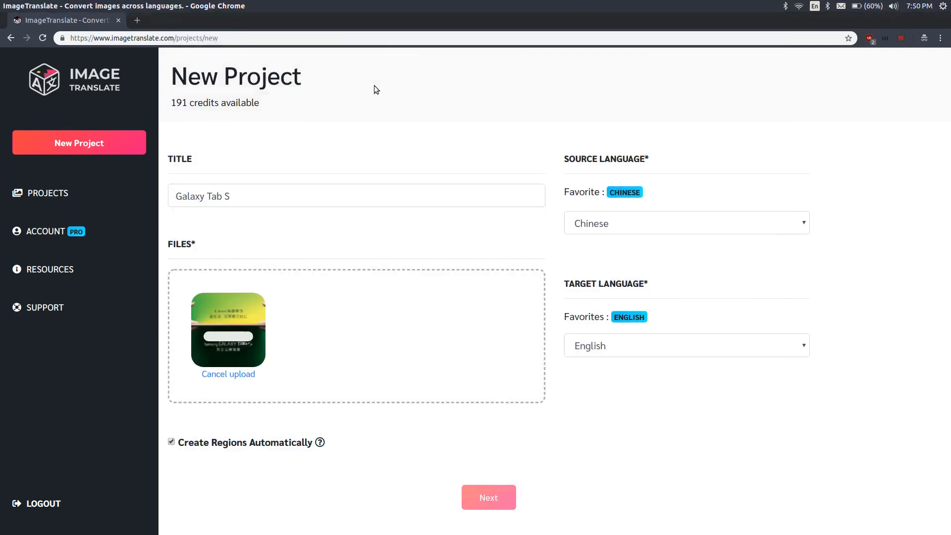
# Keep Chinese as the source language, English as target, and submit the project.
pyautogui.click(686, 223)
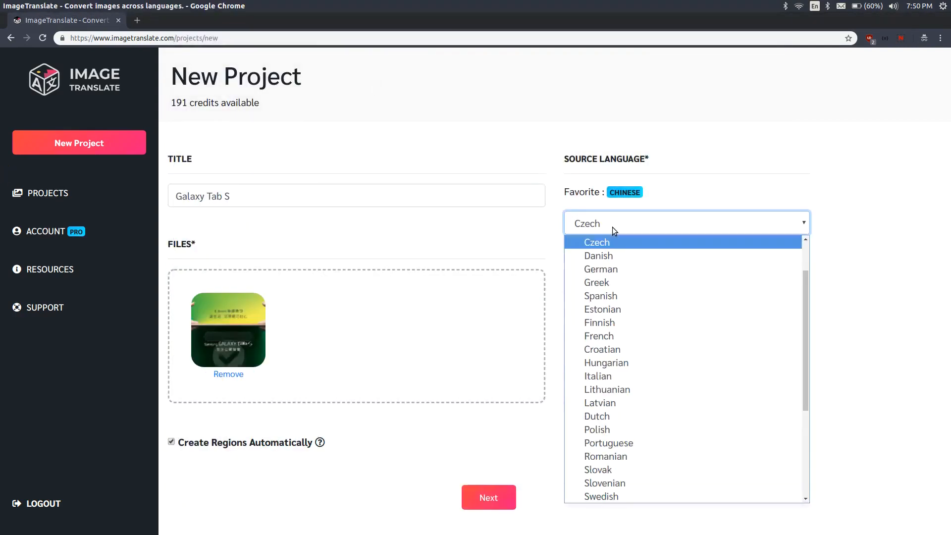
pyautogui.click(624, 192)
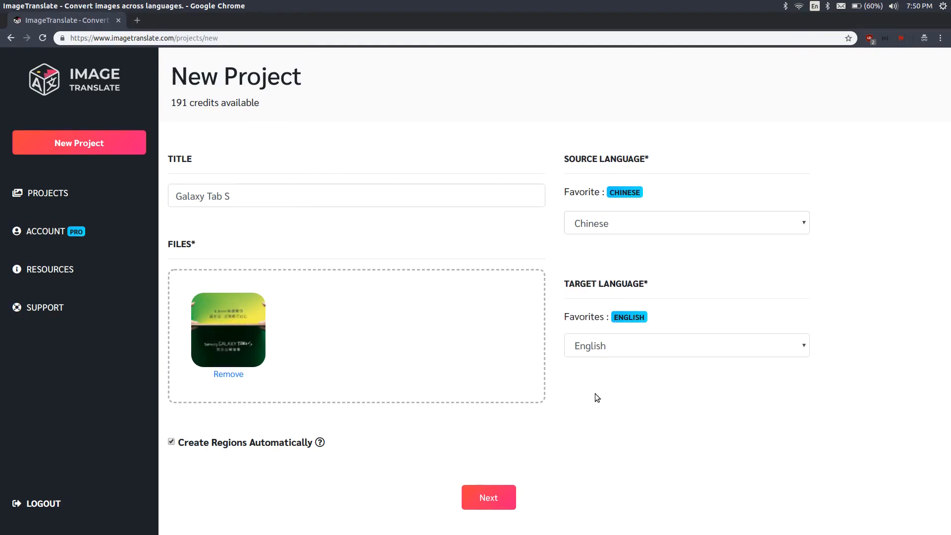
pyautogui.click(488, 497)
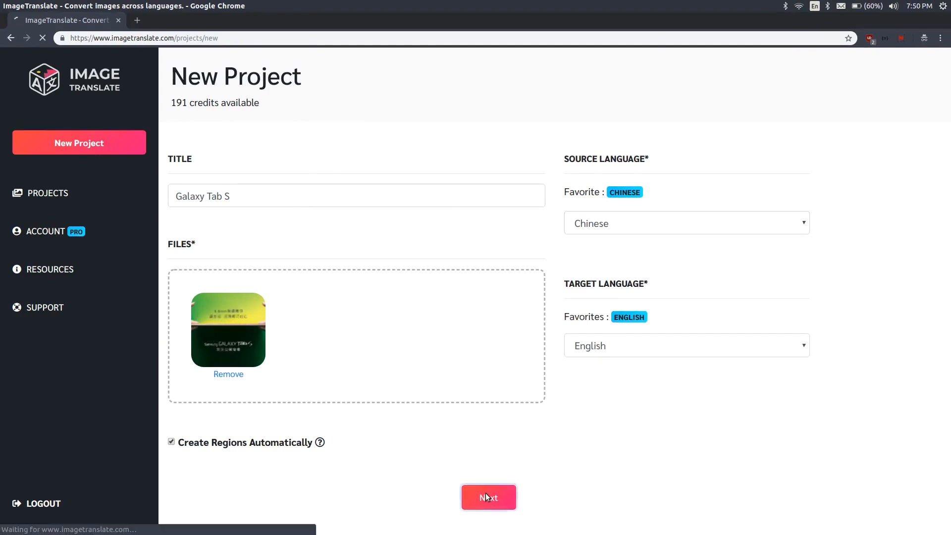
# Fit the 'Let life live light and comfortable' line onto a single line.
pyautogui.click(488, 496)
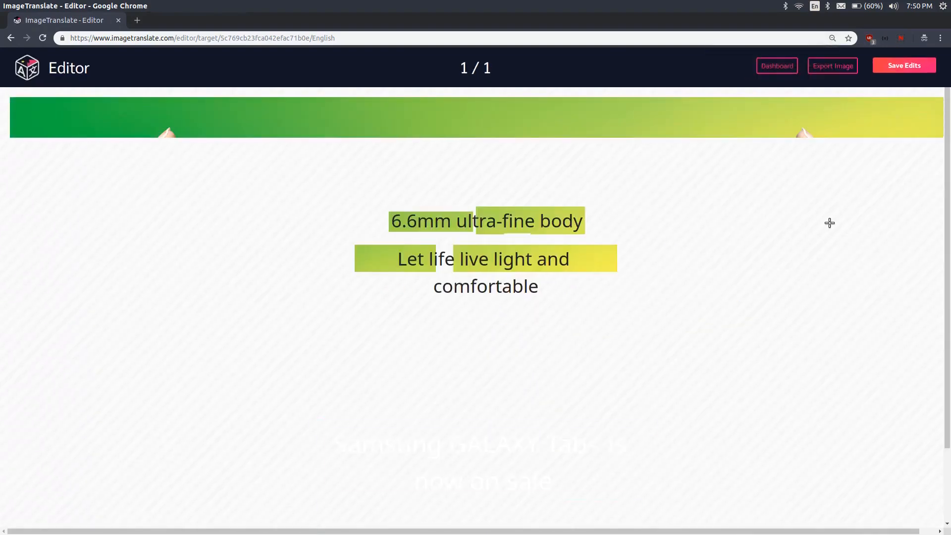
pyautogui.click(484, 259)
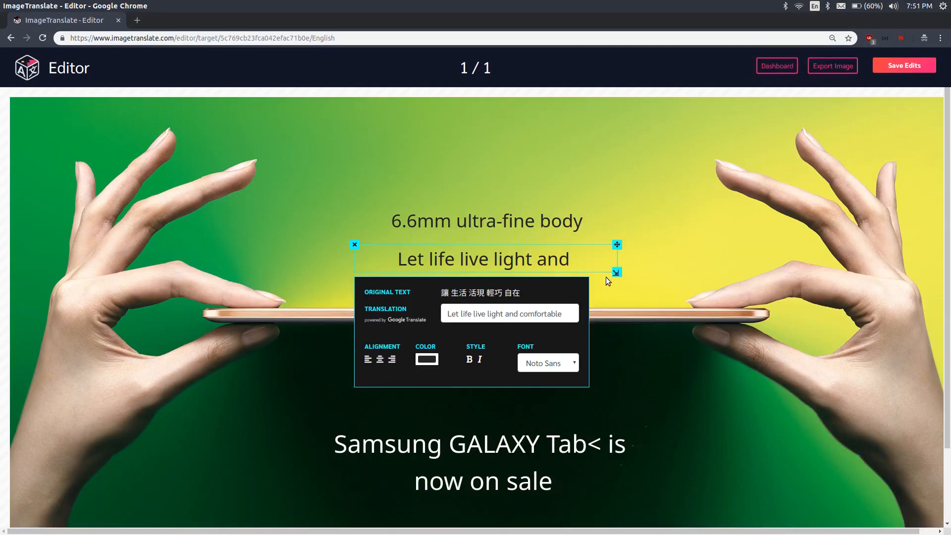
pyautogui.click(903, 65)
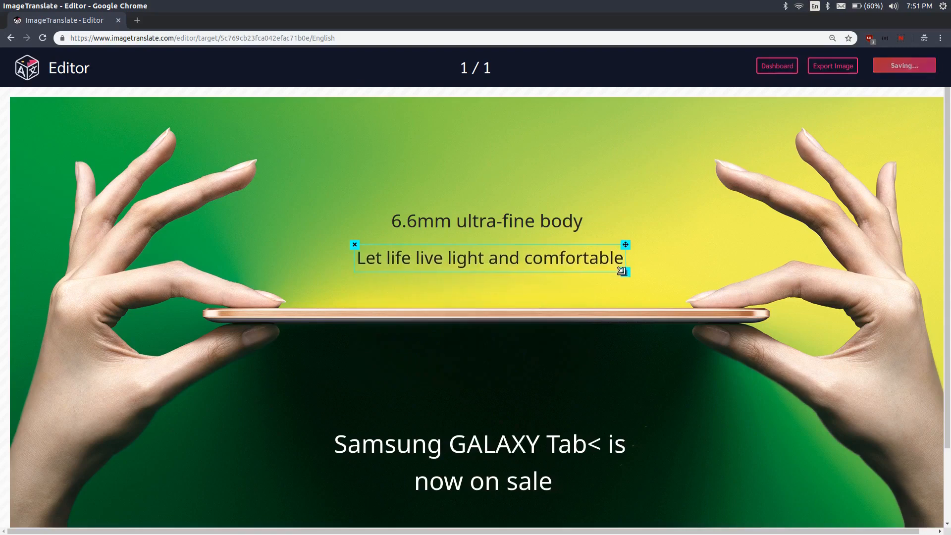
# Replace the faulty bottom caption with 'Now on sale', save the edits and export the image.
pyautogui.click(480, 460)
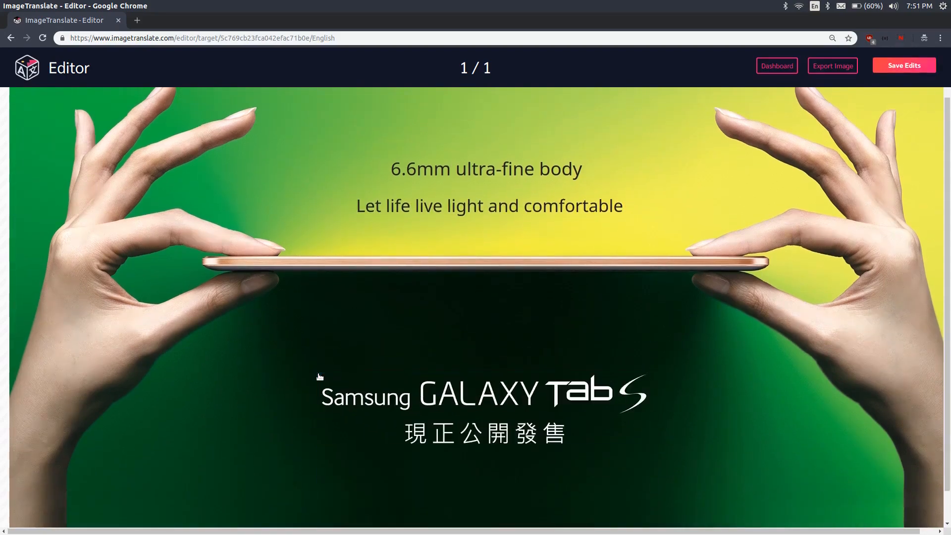
pyautogui.click(479, 433)
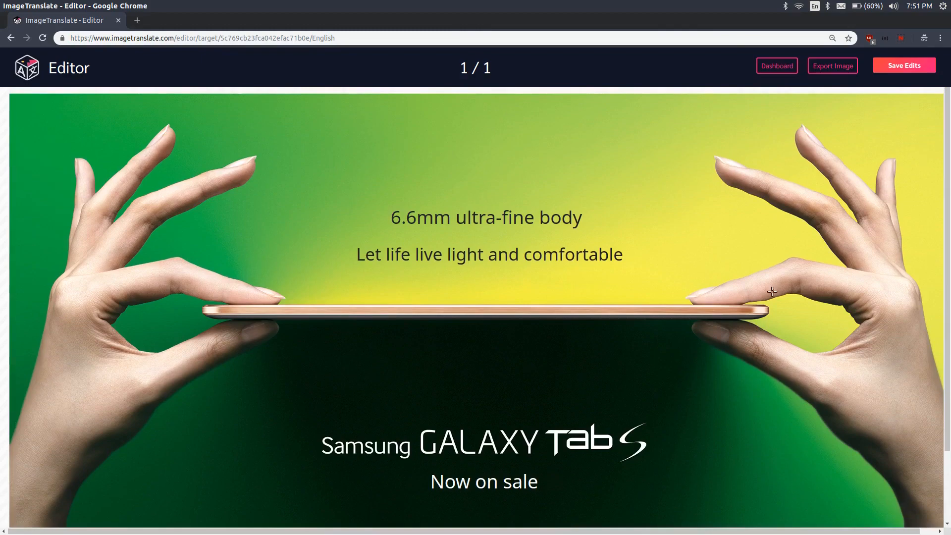
pyautogui.click(832, 65)
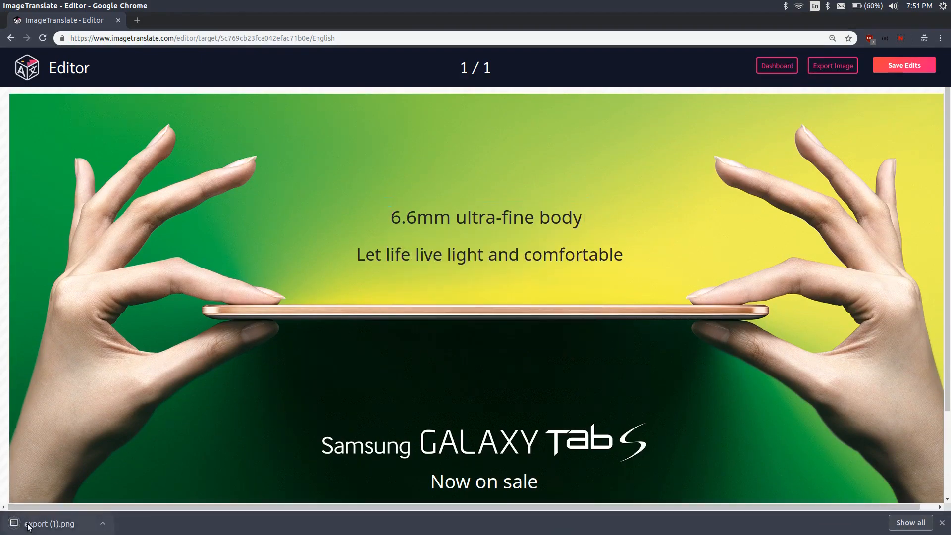
pyautogui.click(49, 523)
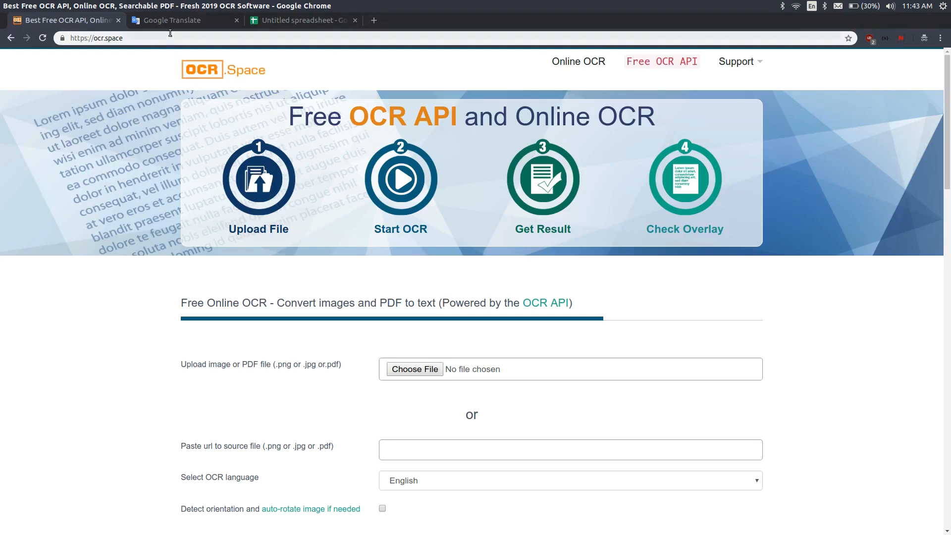
# Check the Google Translate and blank spreadsheet tabs open beside OCR.space.
pyautogui.click(184, 20)
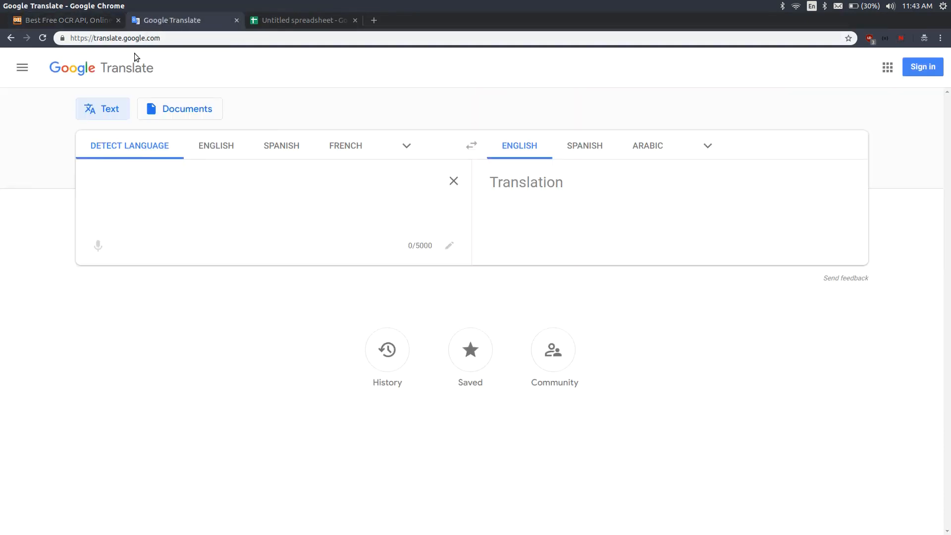
pyautogui.moveTo(306, 20)
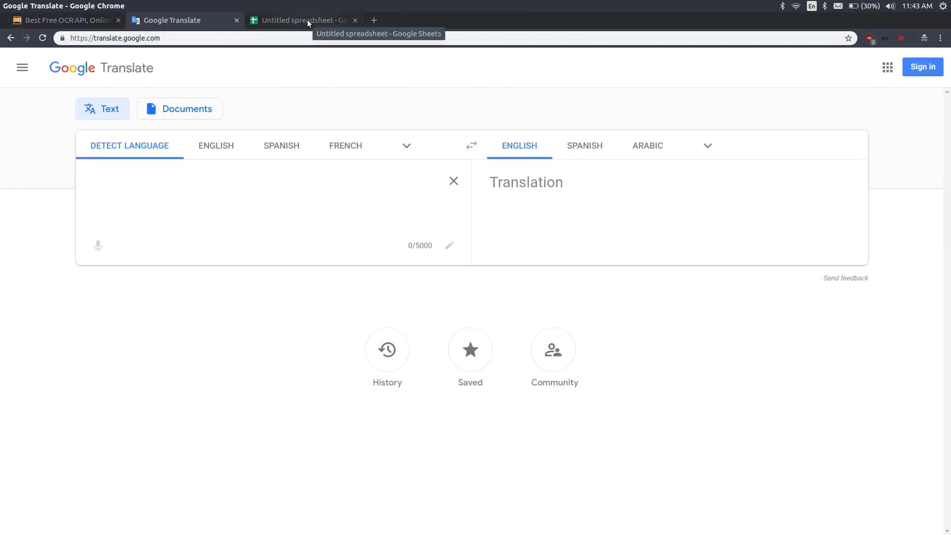
pyautogui.click(301, 20)
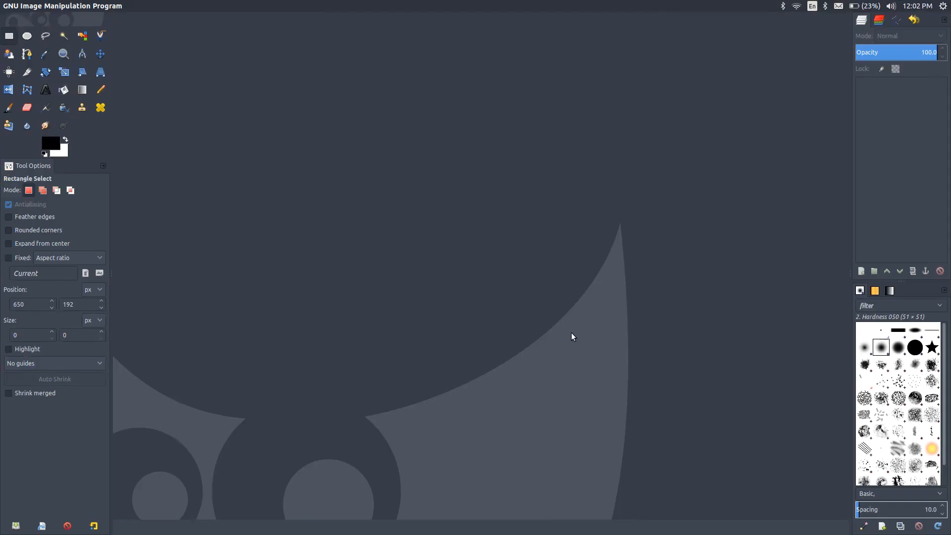
pyautogui.moveTo(358, 249)
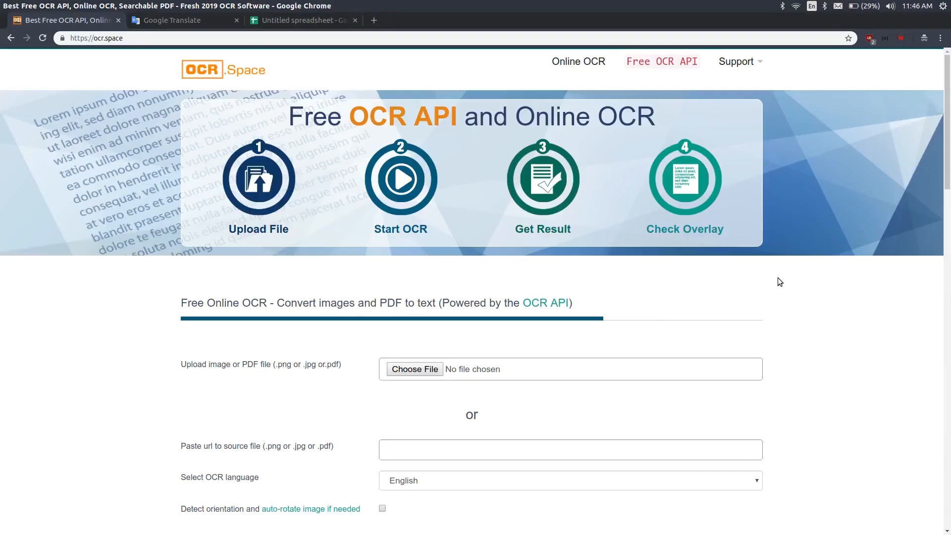
# Upload galaxytabs_preorder_mainkv.jpg to OCR.space and set the language to ChineseSimplified.
pyautogui.click(414, 369)
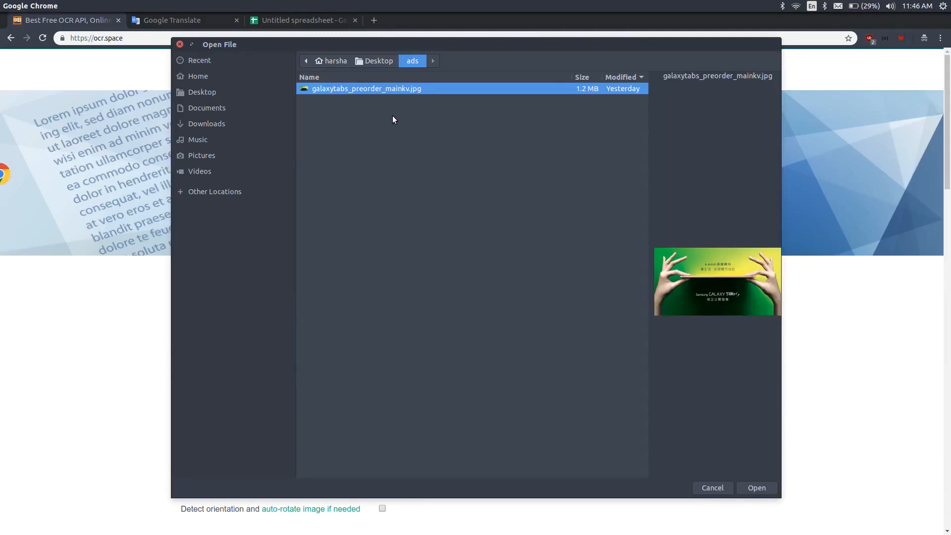
pyautogui.click(756, 487)
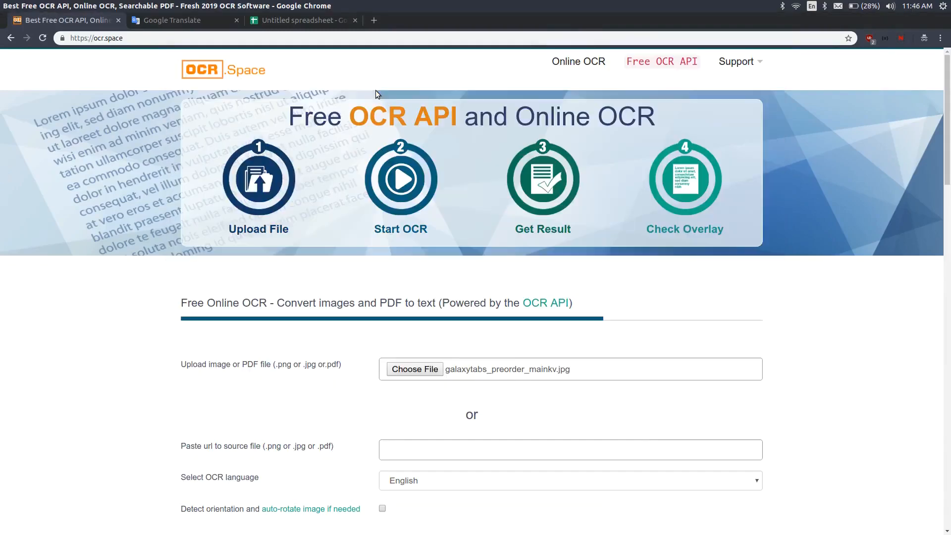
pyautogui.click(568, 480)
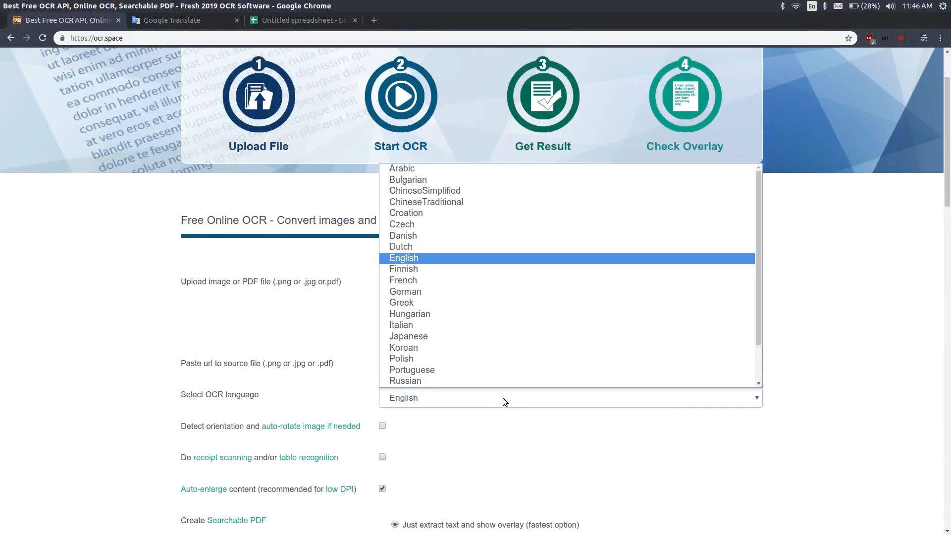
pyautogui.moveTo(476, 246)
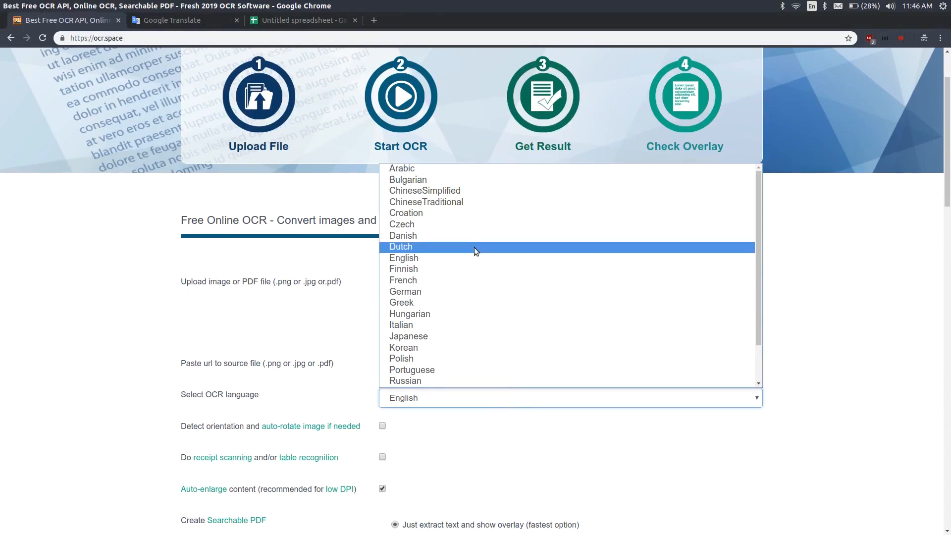
pyautogui.click(424, 190)
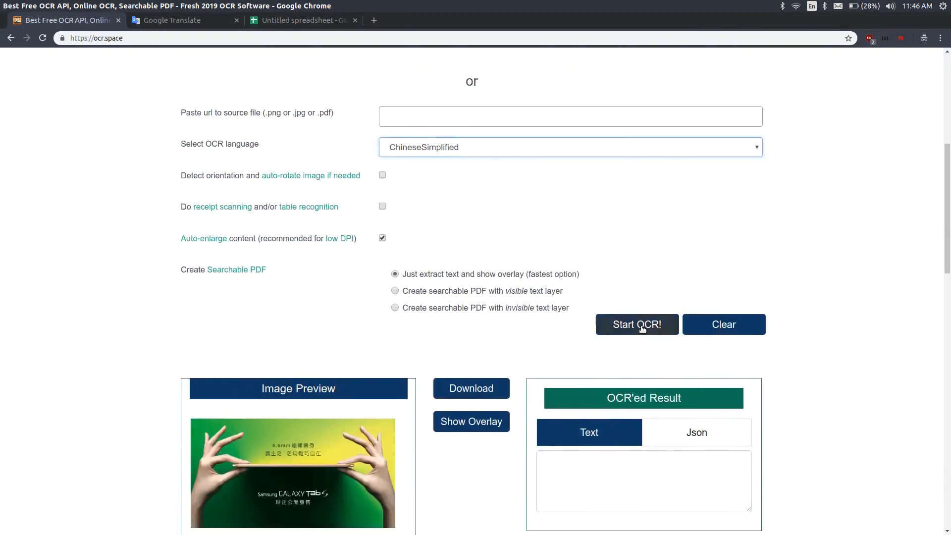
# Run OCR on the ad and bring the recognized Chinese lines into view.
pyautogui.click(637, 324)
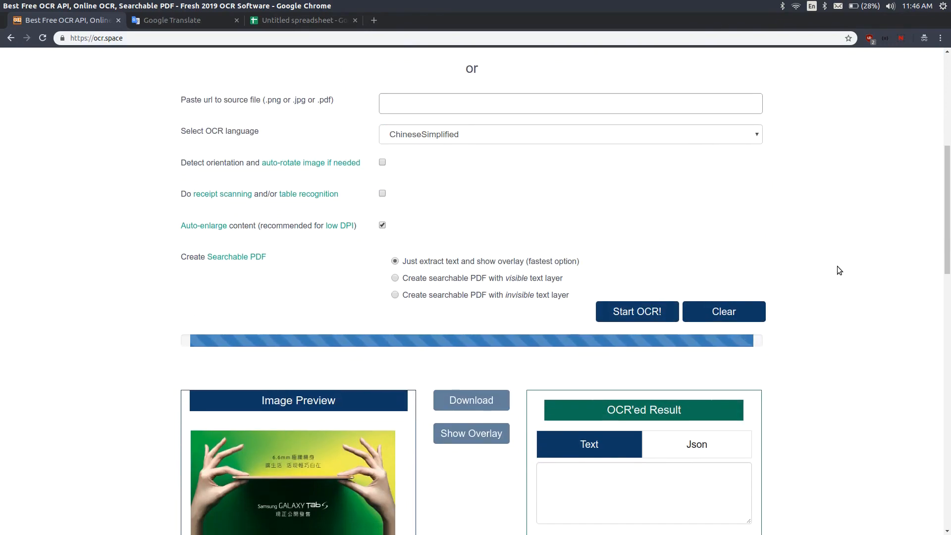
pyautogui.scroll(-3)
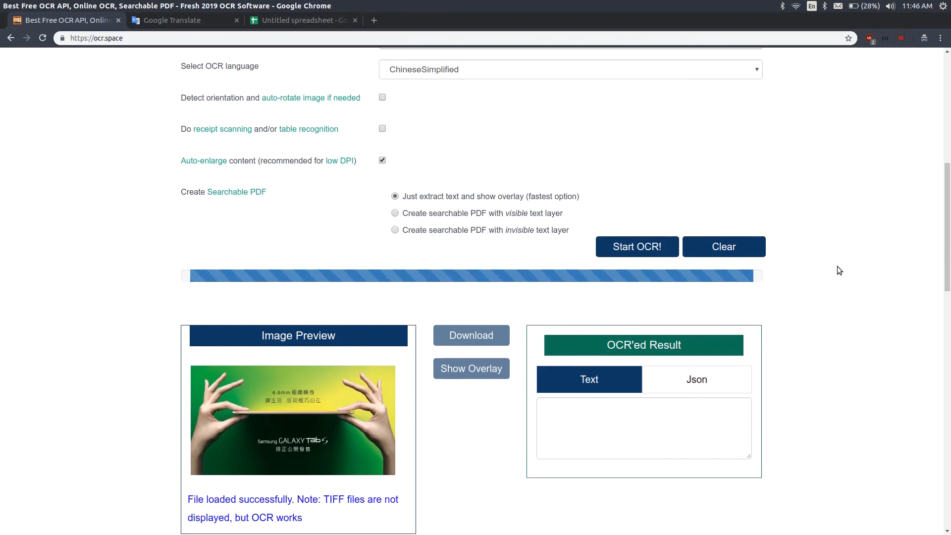
pyautogui.click(637, 247)
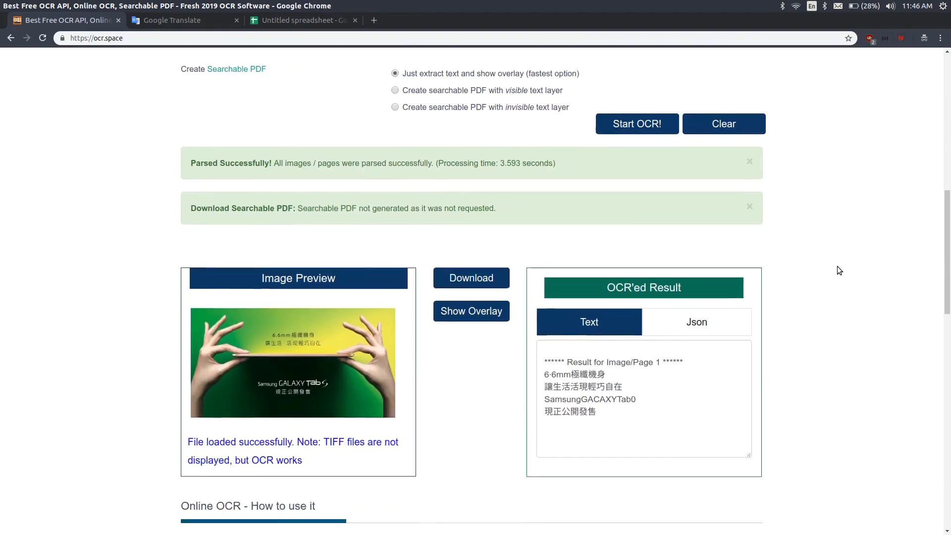
# Copy the first recognized Chinese line into cell A1 of the sheet.
pyautogui.scroll(-3)
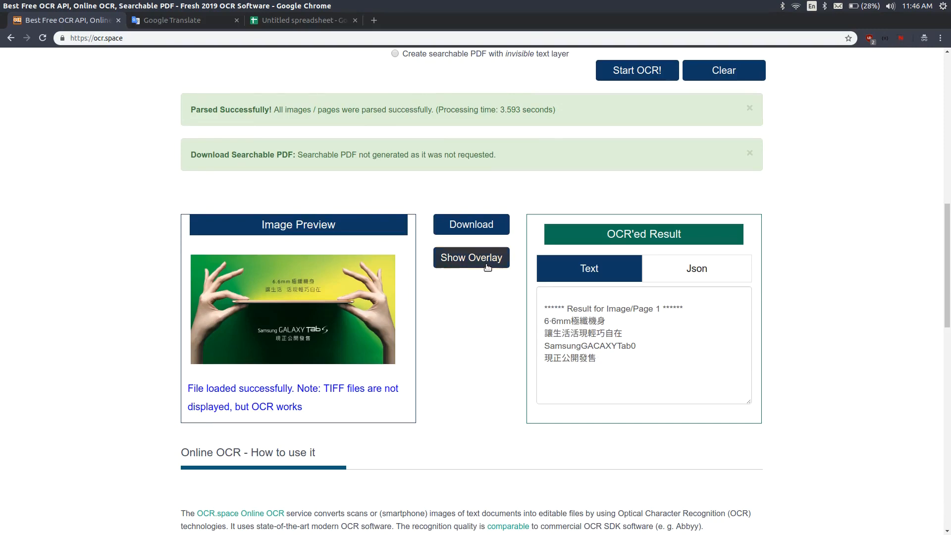
pyautogui.click(471, 257)
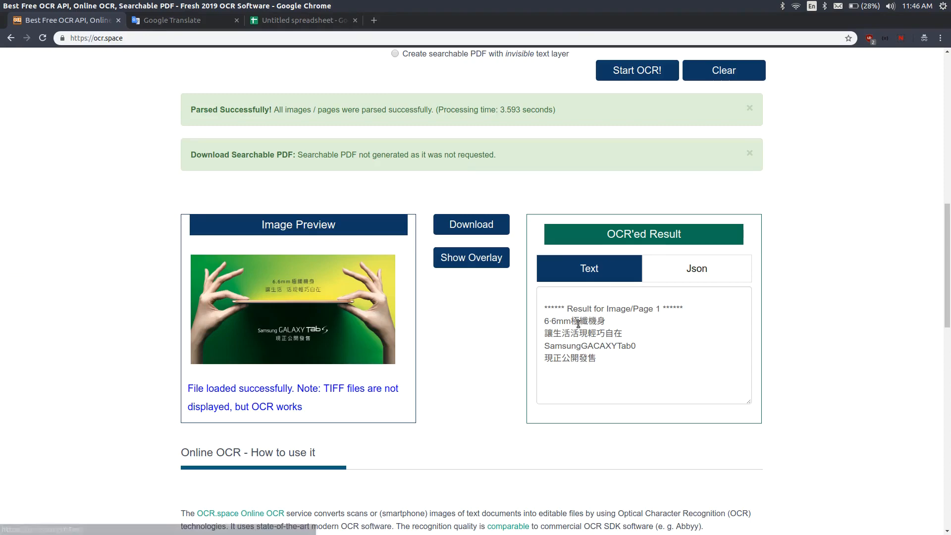
pyautogui.doubleClick(573, 320)
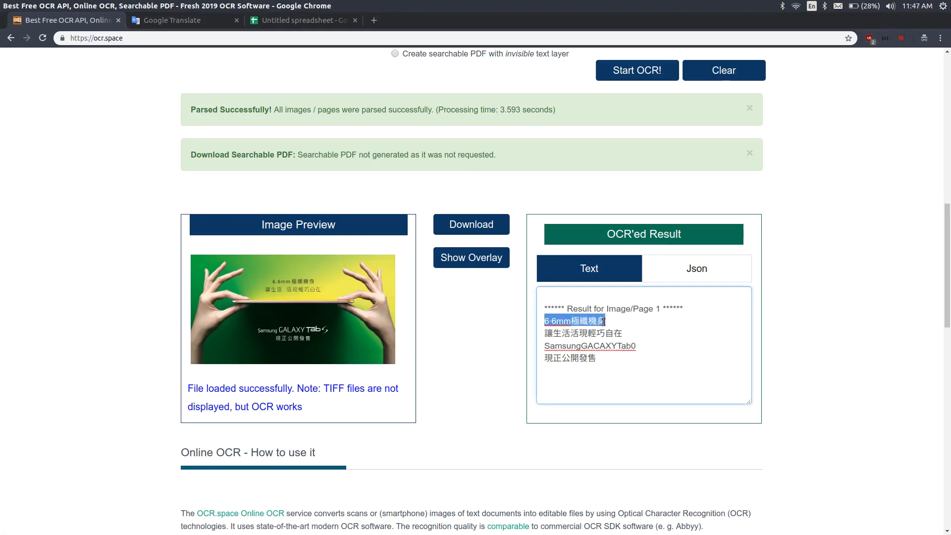
pyautogui.moveTo(223, 29)
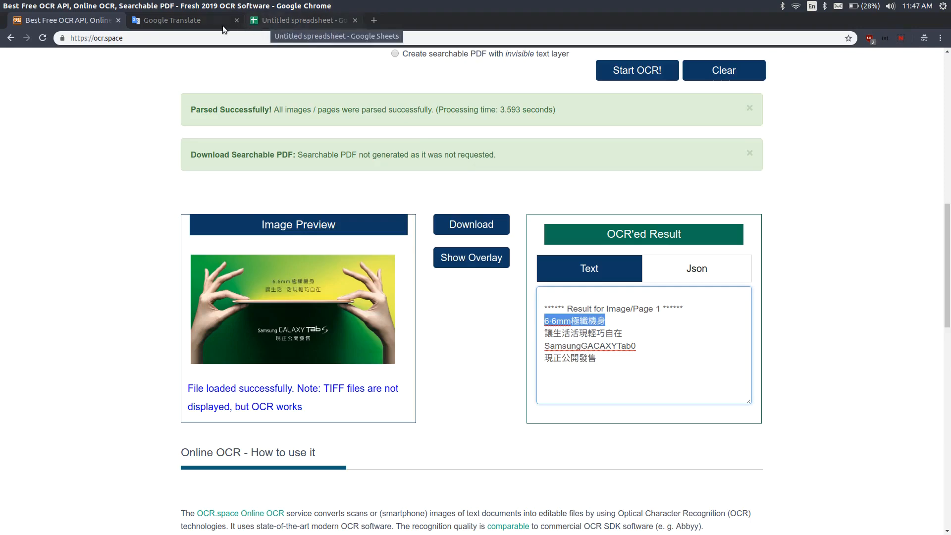
pyautogui.click(303, 20)
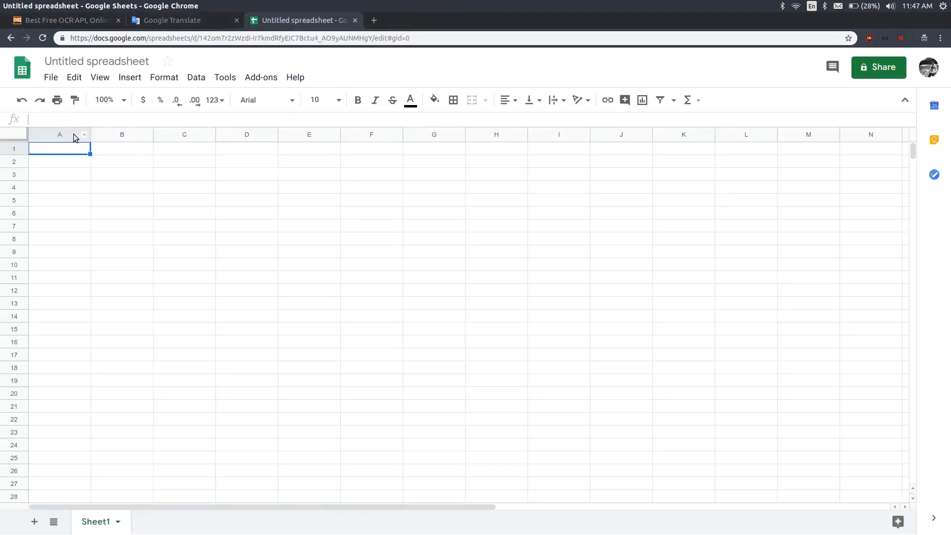
pyautogui.click(60, 20)
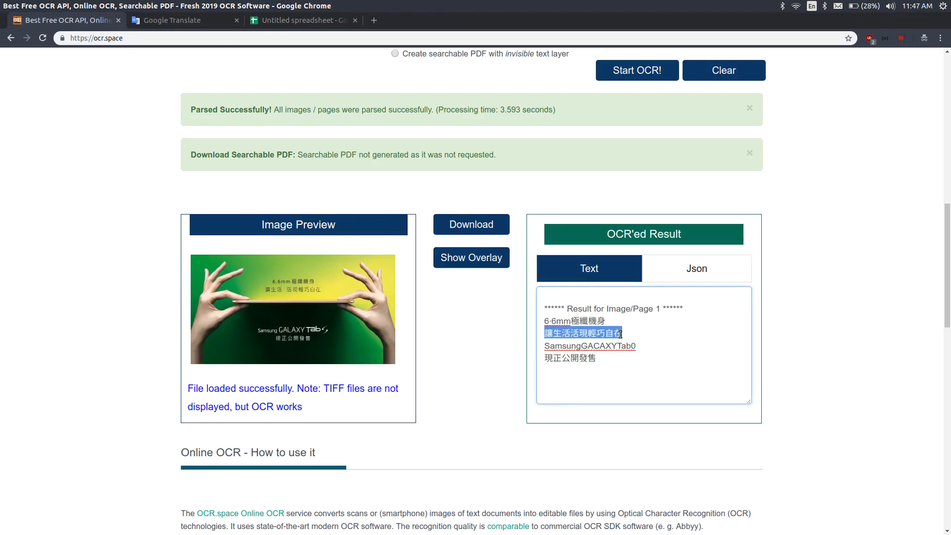
# Copy the second and third Chinese lines into A2 and A3, skipping the logo line.
pyautogui.click(301, 20)
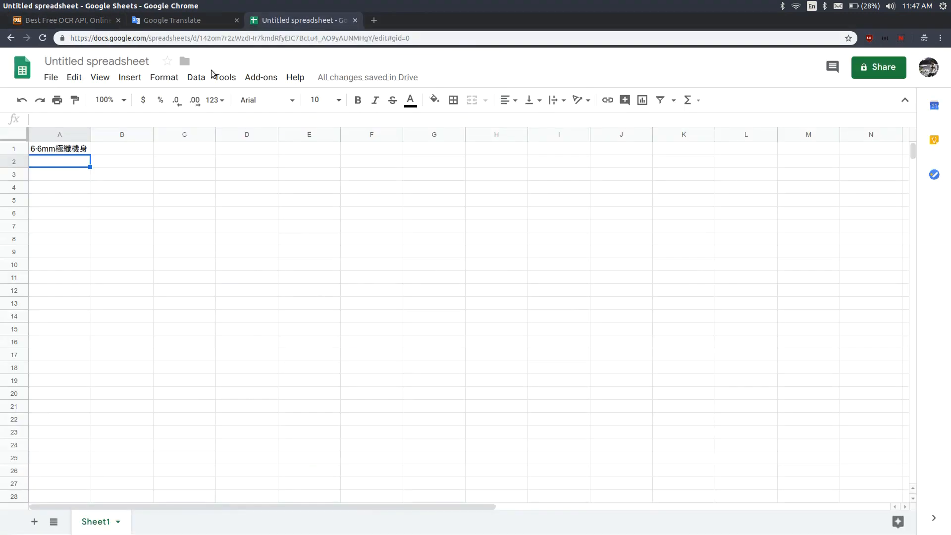
pyautogui.press('ctrl+v')
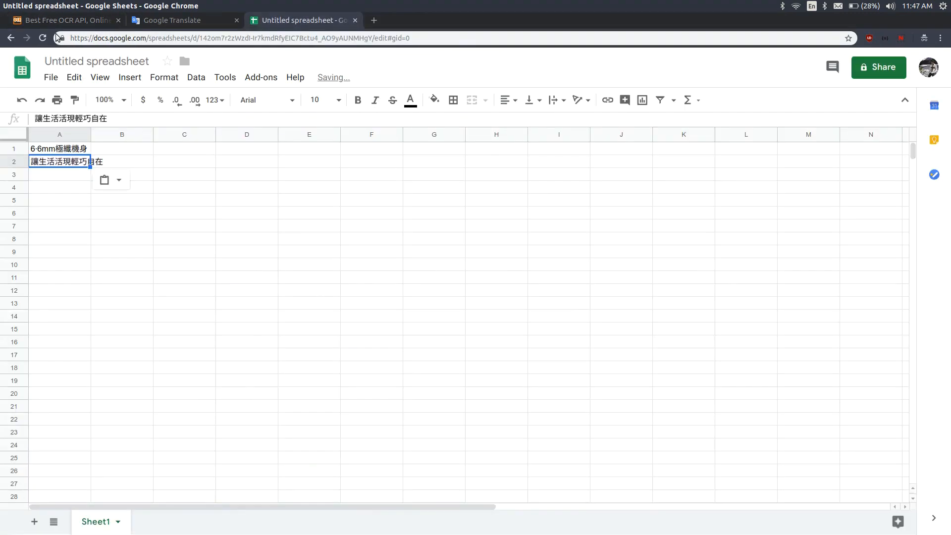
pyautogui.click(63, 20)
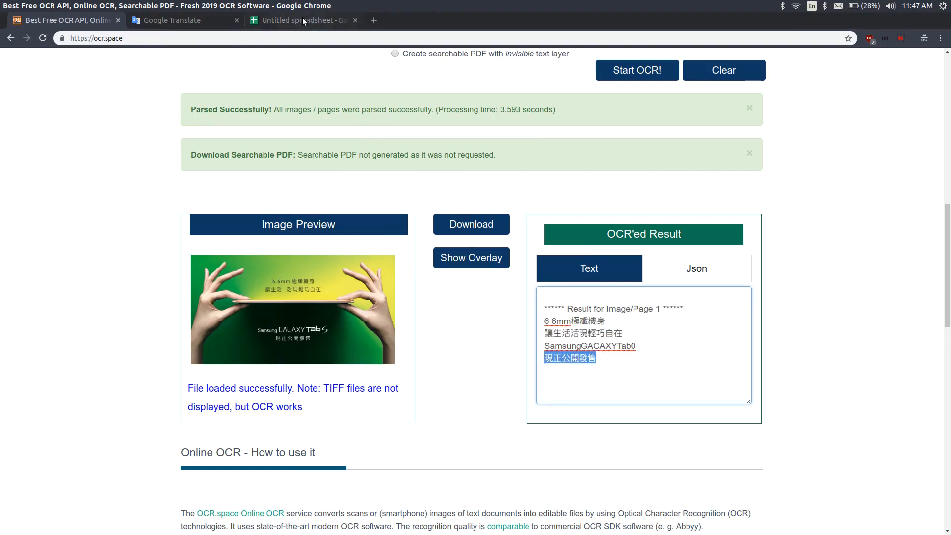
pyautogui.click(301, 20)
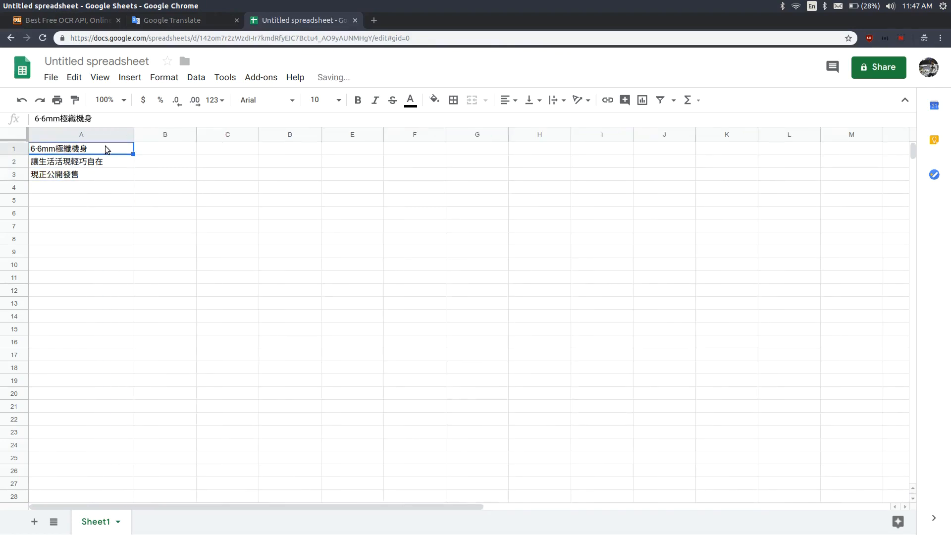
# Translate 6·6mm極纖機身 in Google Translate and paste the English into B1.
pyautogui.click(186, 19)
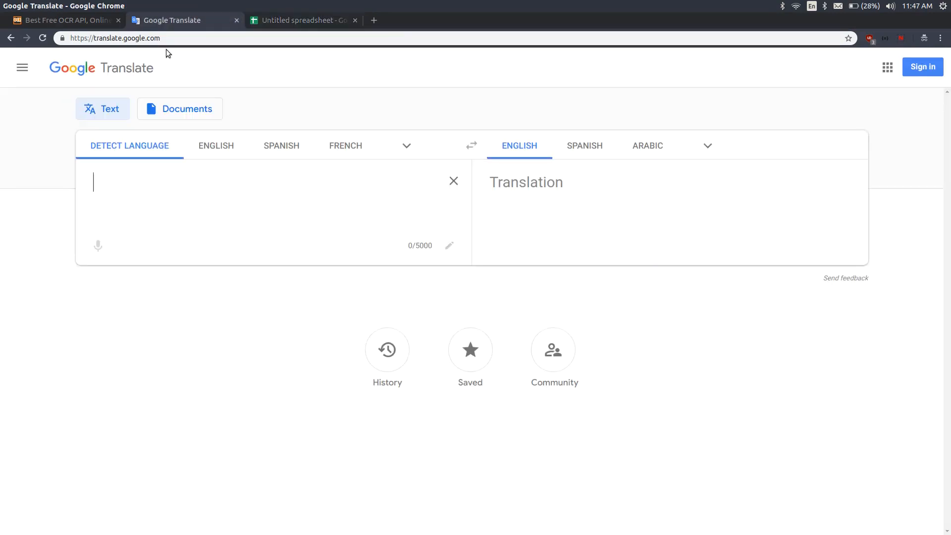
pyautogui.write('6·6mm極纖機身')
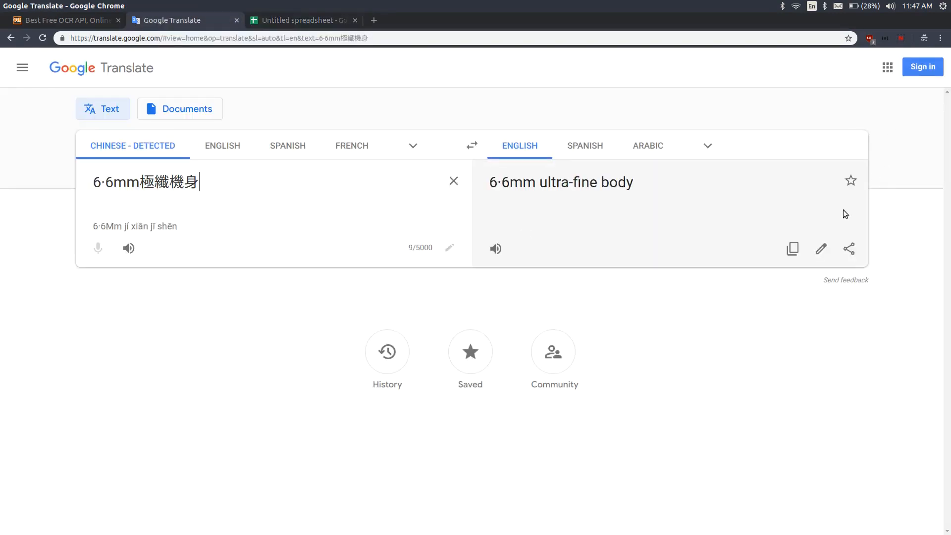
pyautogui.click(793, 249)
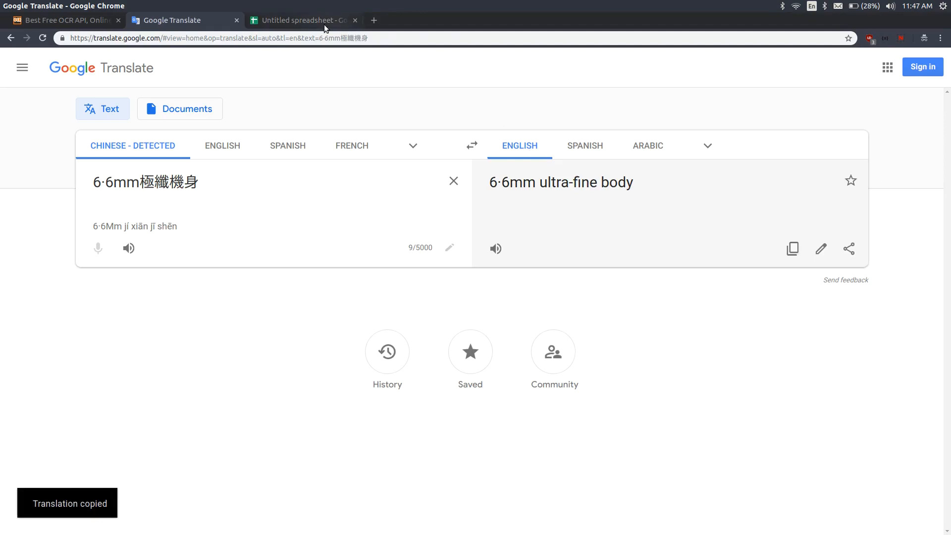
pyautogui.click(301, 20)
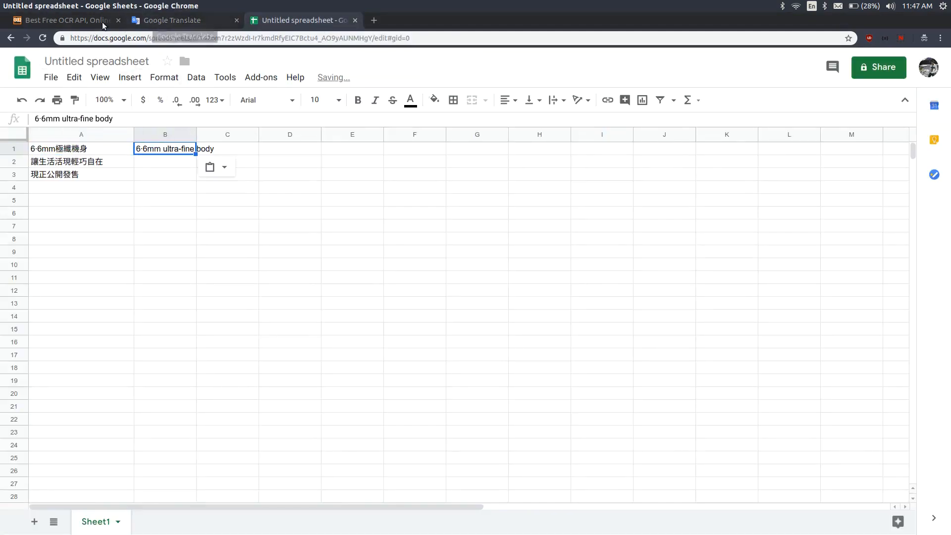
pyautogui.click(60, 20)
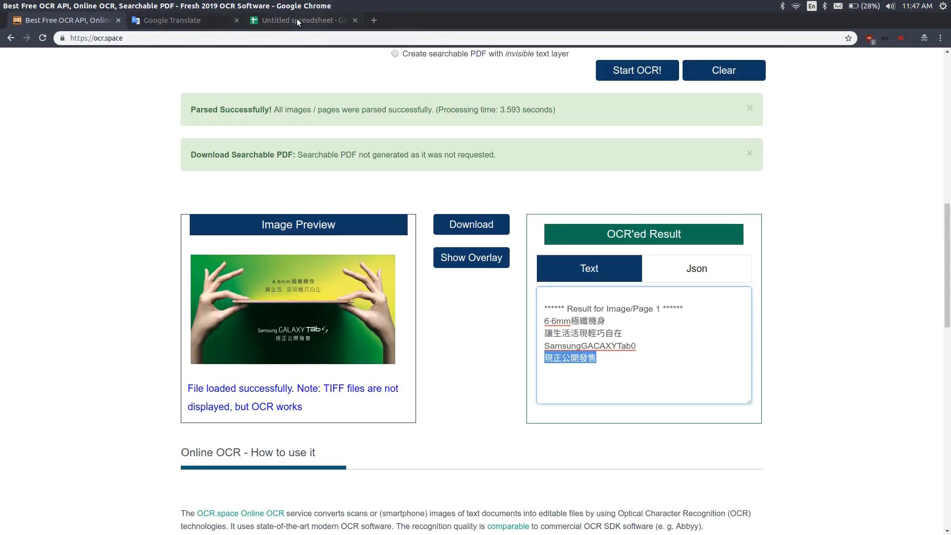
pyautogui.click(301, 20)
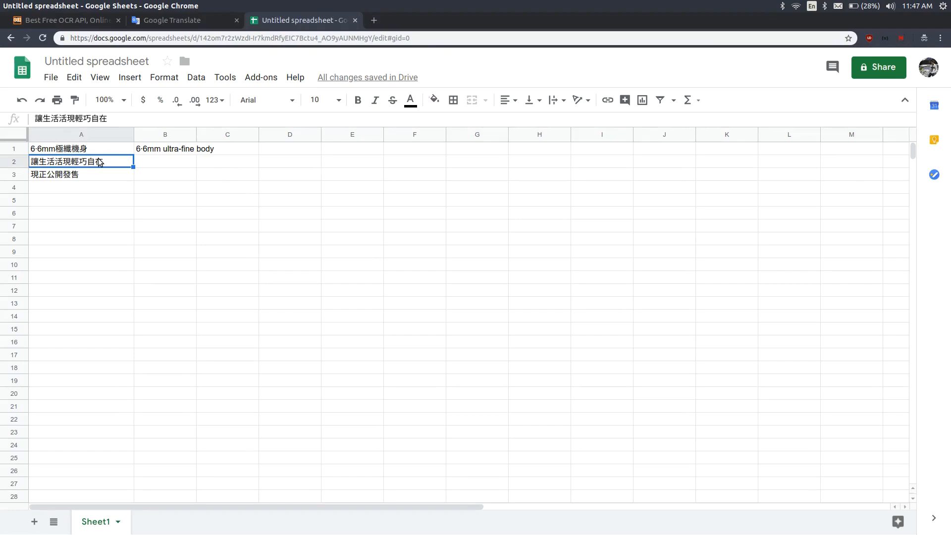
# Translate 讓生活活現輕巧自在 and paste its English version into B2.
pyautogui.click(182, 20)
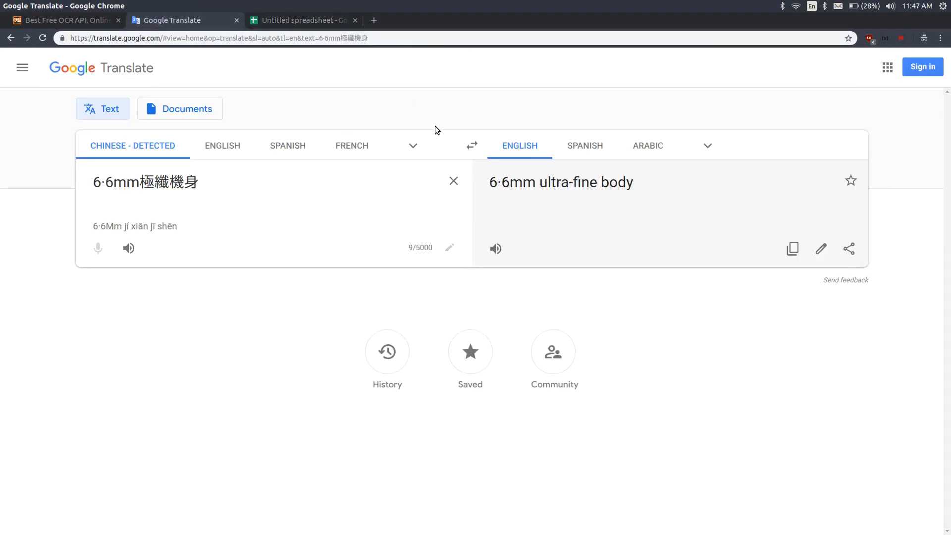
pyautogui.doubleClick(144, 182)
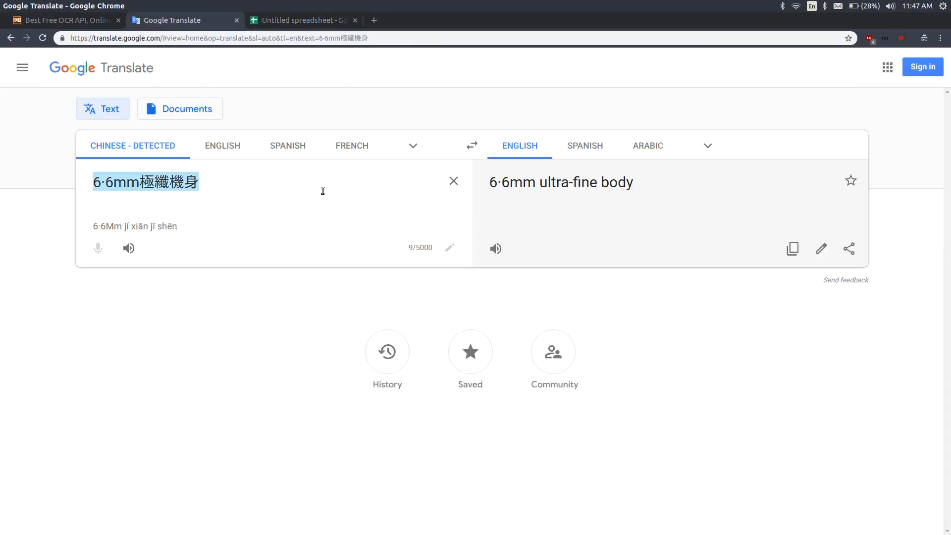
pyautogui.write('讓生活活現輕巧自在')
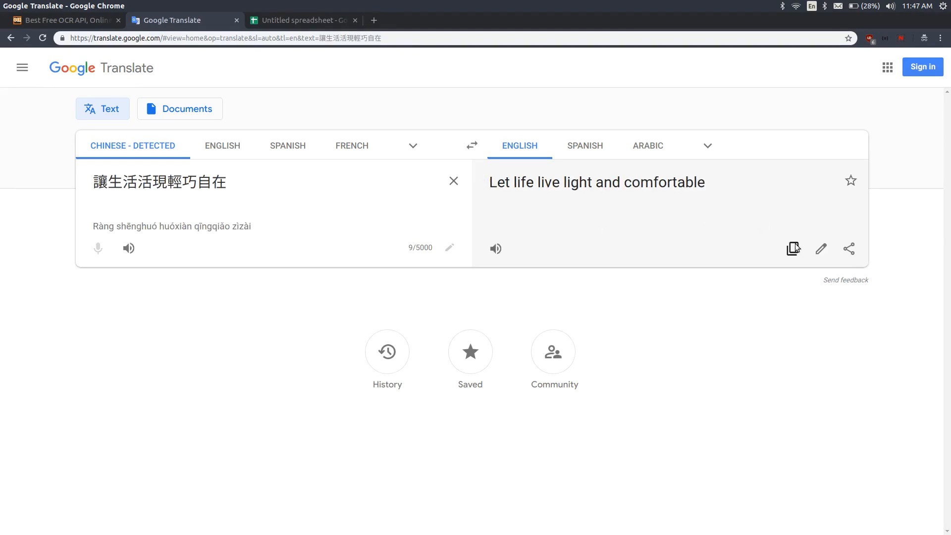
pyautogui.click(303, 20)
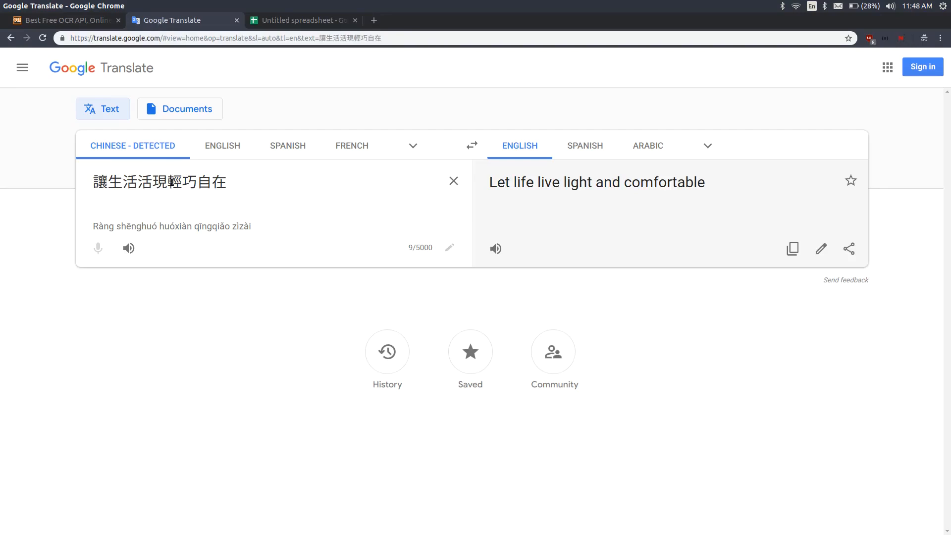
# Translate 現正公開發售 and paste 'Now on sale' into B3.
pyautogui.write('現正公開發售')
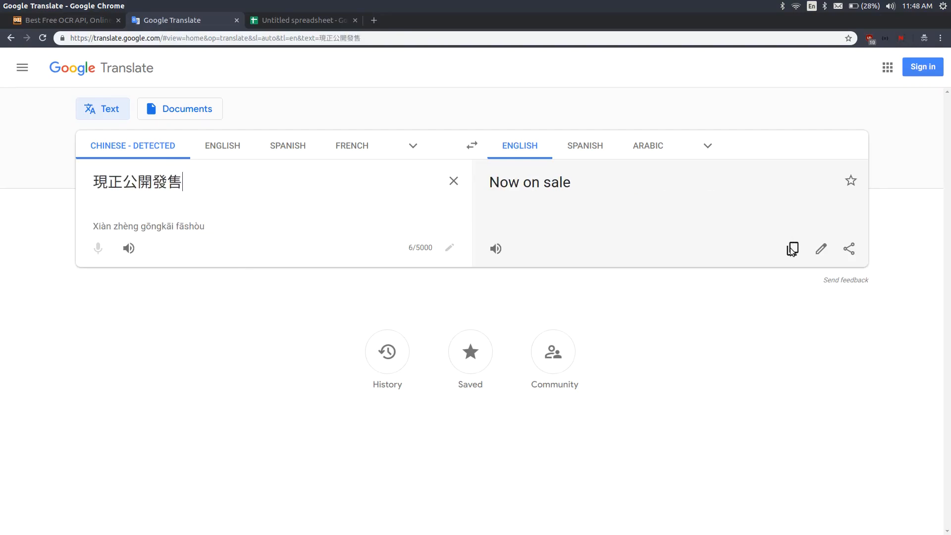
pyautogui.click(301, 20)
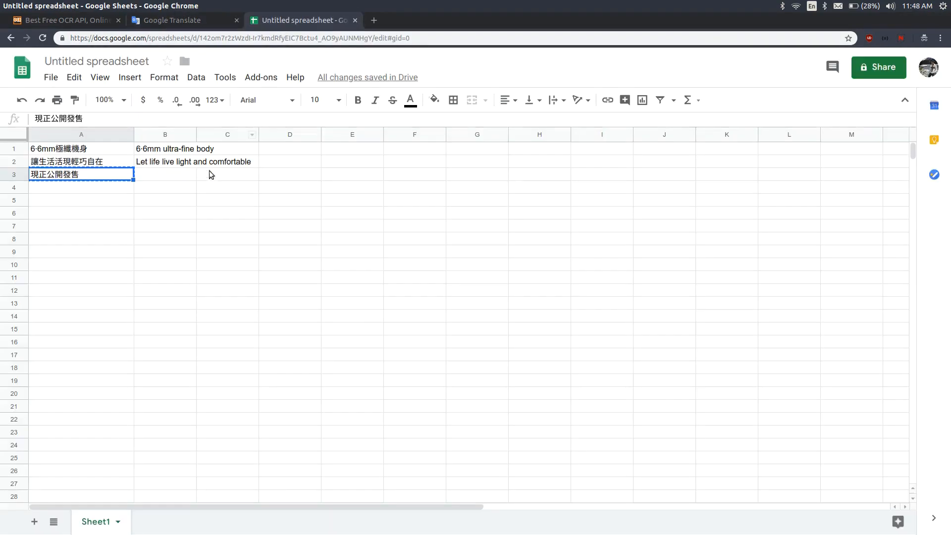
pyautogui.press('ctrl+v')
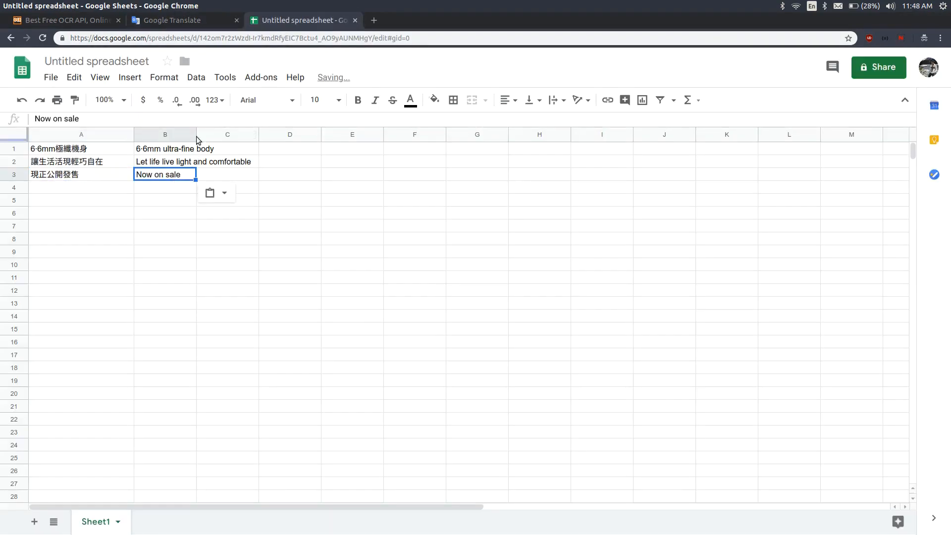
pyautogui.moveTo(195, 133); pyautogui.dragTo(226, 134)
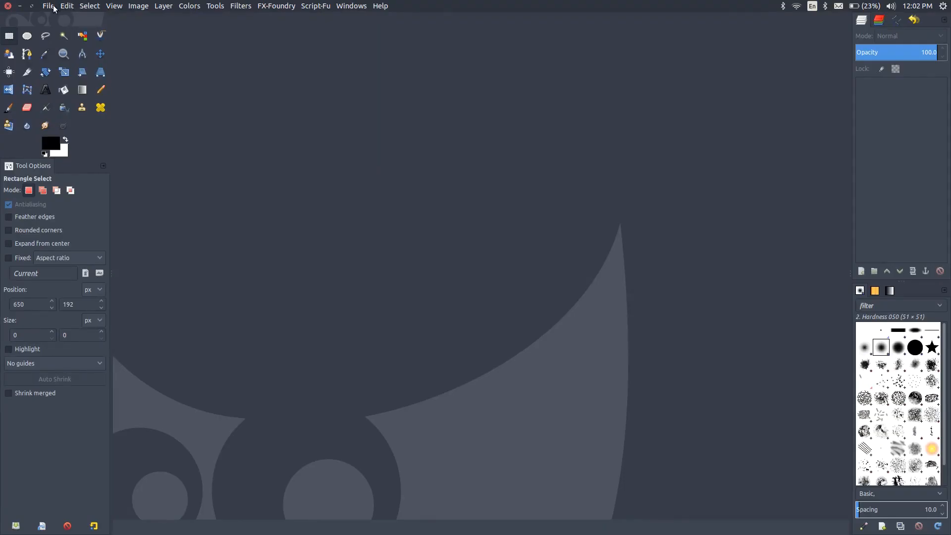
# Load galaxytabs_preorder_mainkv.jpg in GIMP and free-select the top 6.6mm Chinese line.
pyautogui.click(49, 6)
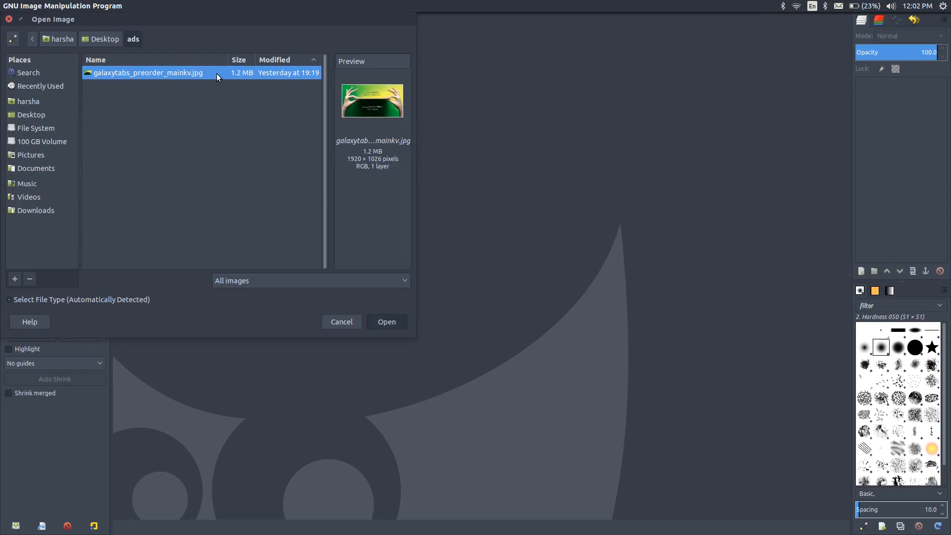
pyautogui.click(386, 320)
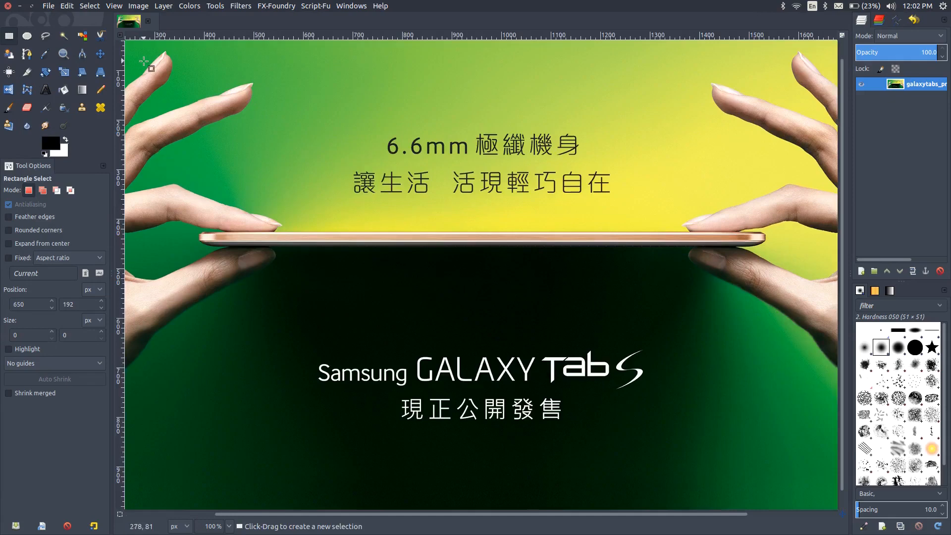
pyautogui.click(44, 36)
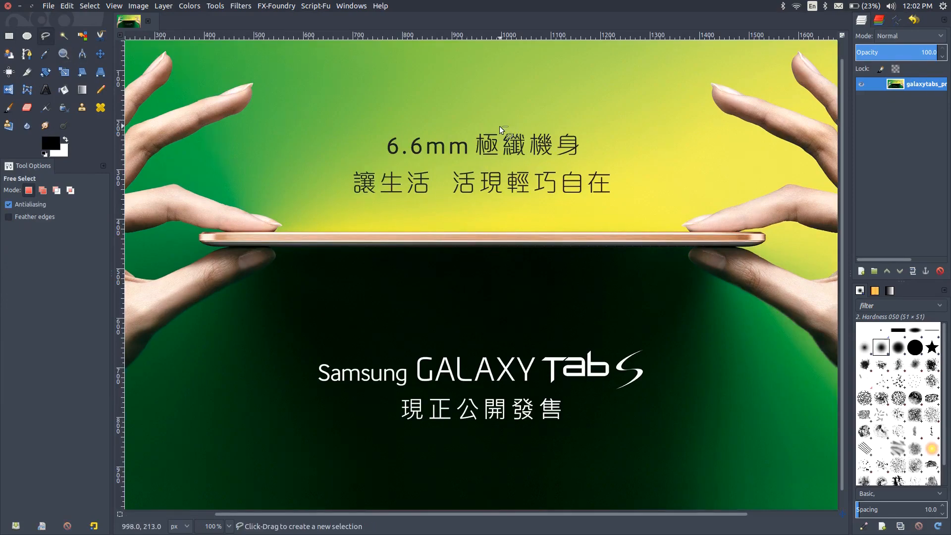
pyautogui.moveTo(394, 143); pyautogui.dragTo(503, 127)
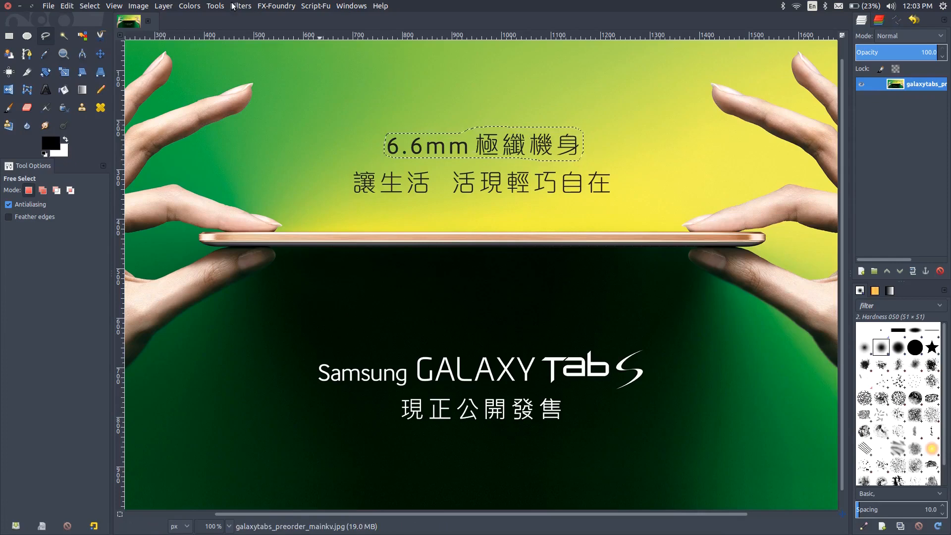
# Erase the top 6.6mm line with Heal selection at default settings.
pyautogui.click(239, 6)
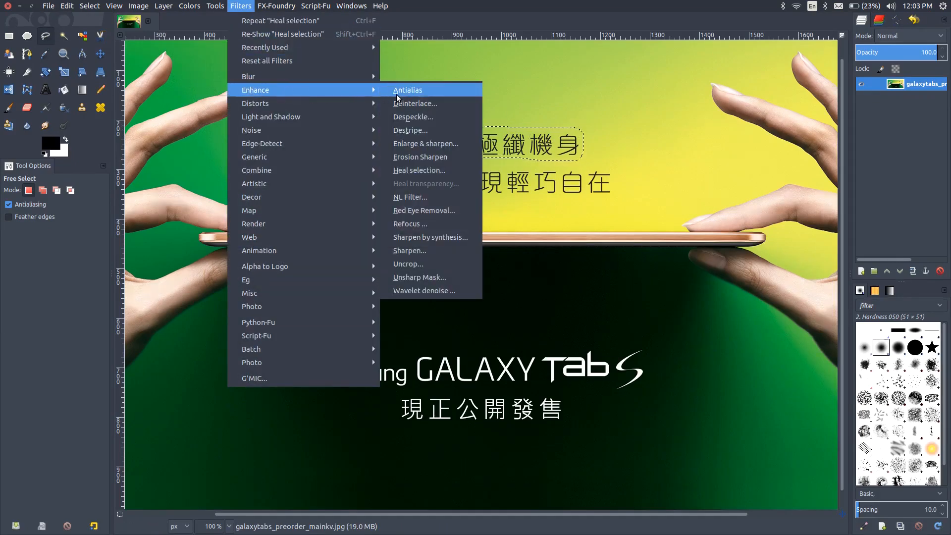
pyautogui.click(418, 170)
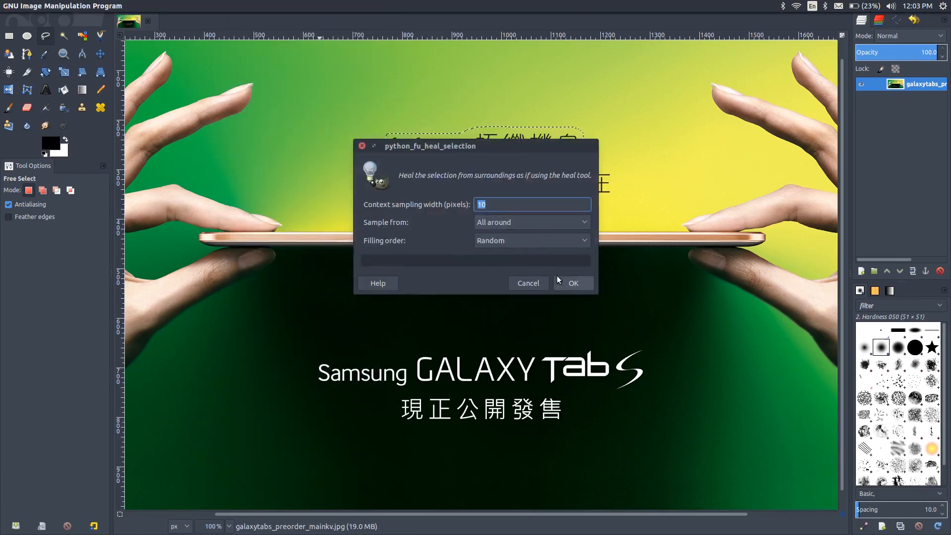
pyautogui.click(571, 282)
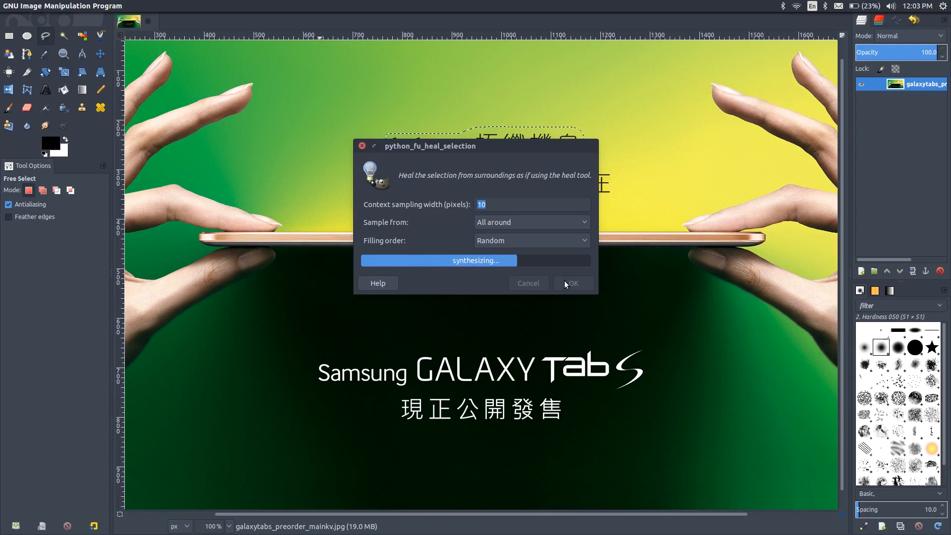
# Free-select the first phrase of line two and heal it away.
pyautogui.click(572, 283)
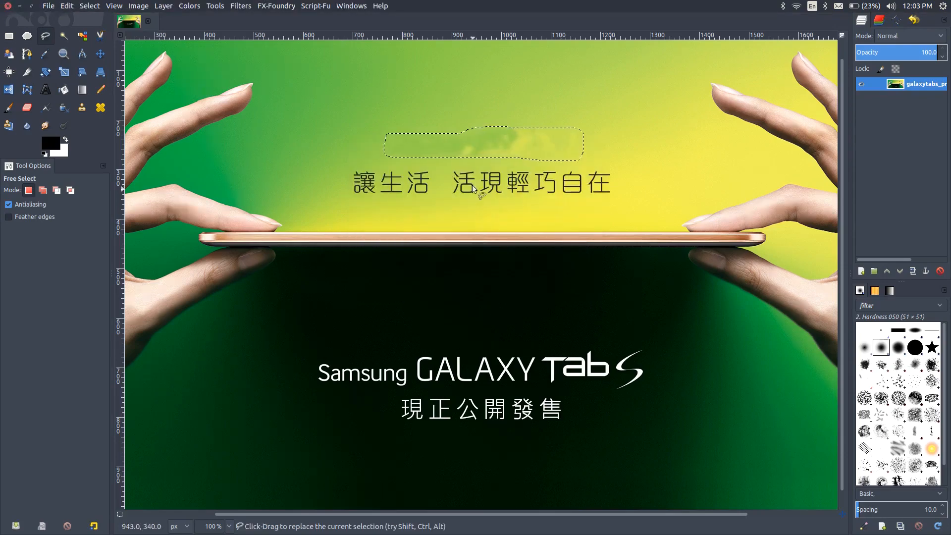
pyautogui.moveTo(417, 171)
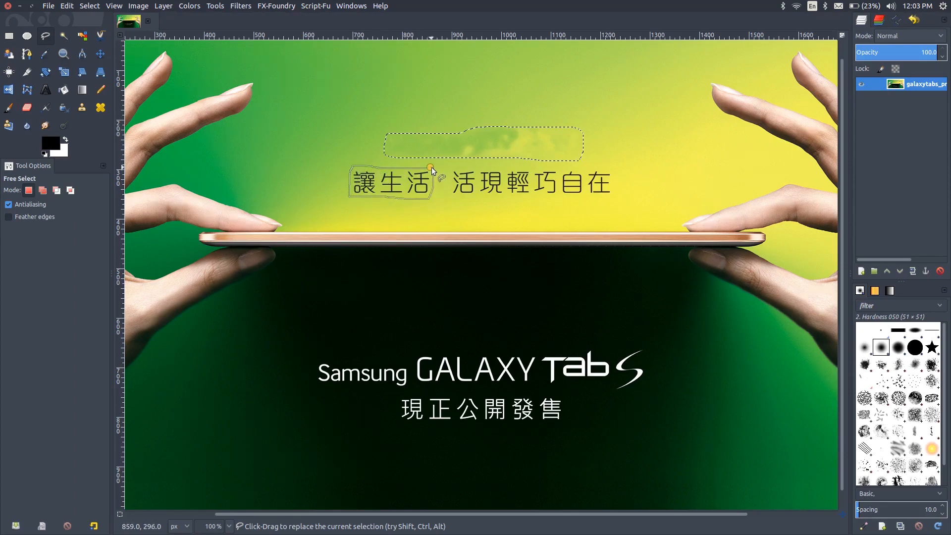
pyautogui.click(239, 6)
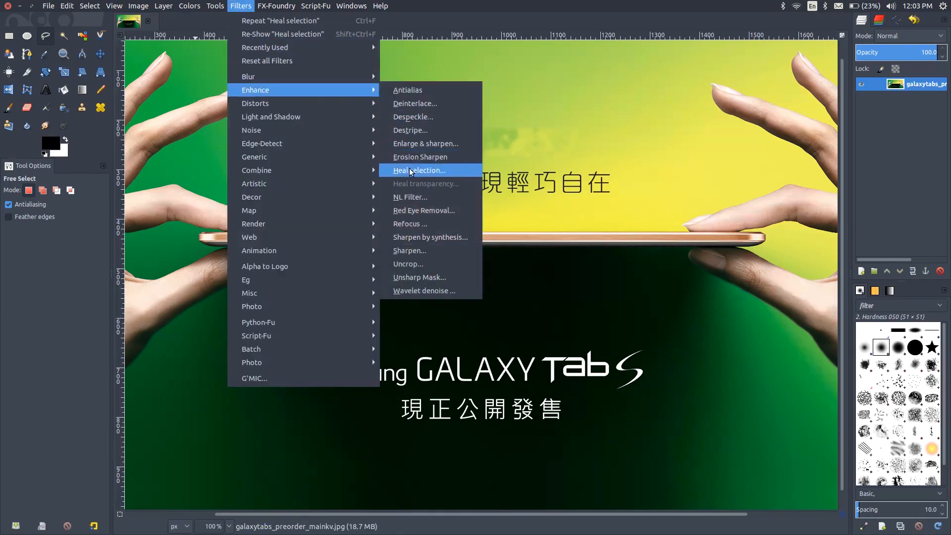
pyautogui.click(417, 170)
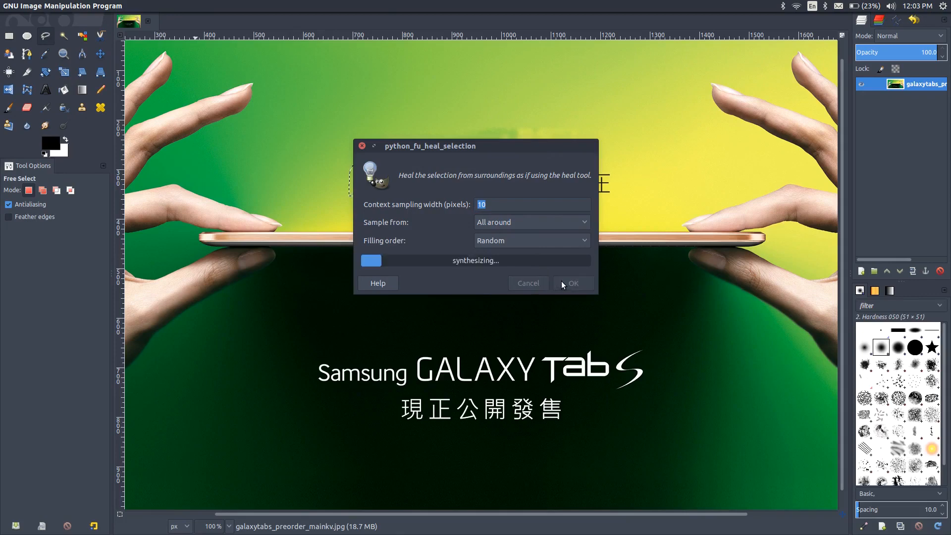
pyautogui.click(572, 283)
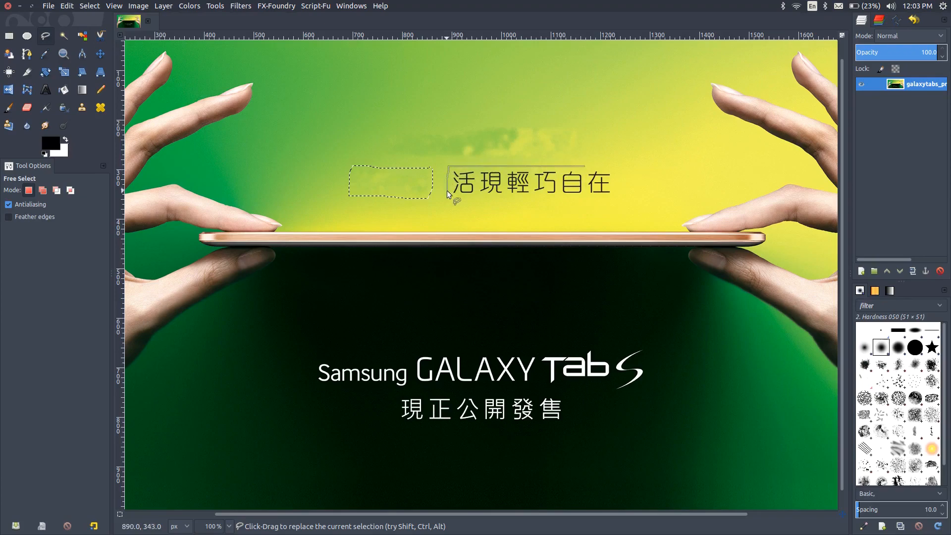
pyautogui.moveTo(532, 201)
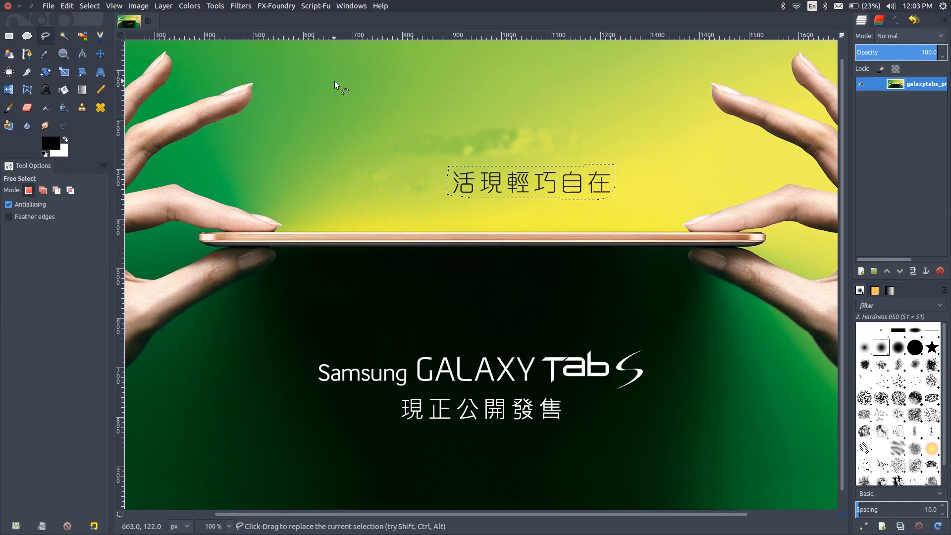
# Heal away the rest of the second Chinese line.
pyautogui.click(240, 6)
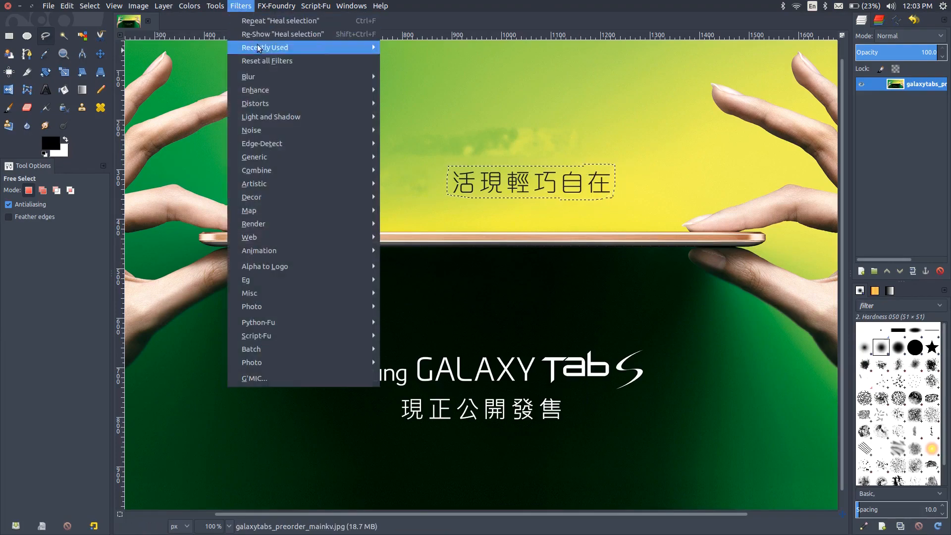
pyautogui.moveTo(254, 90)
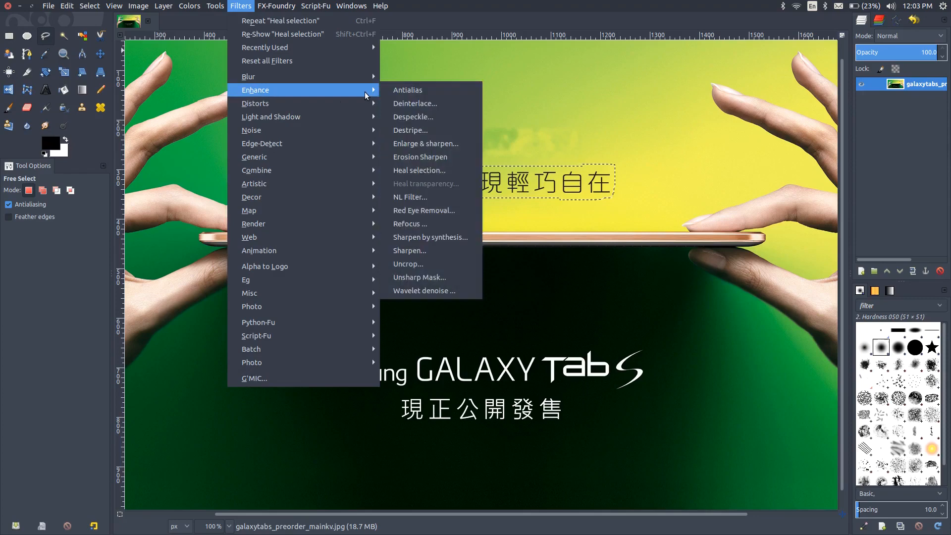
pyautogui.click(418, 169)
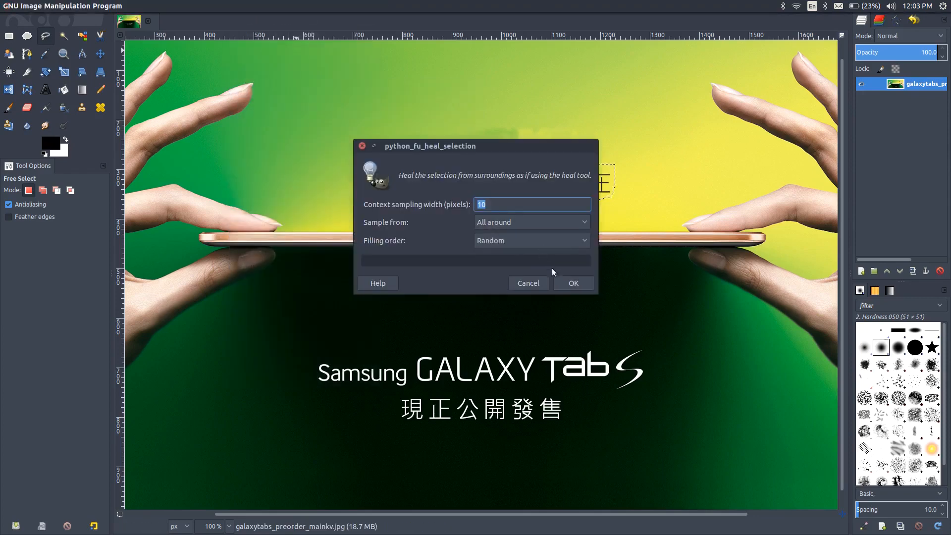
pyautogui.click(571, 282)
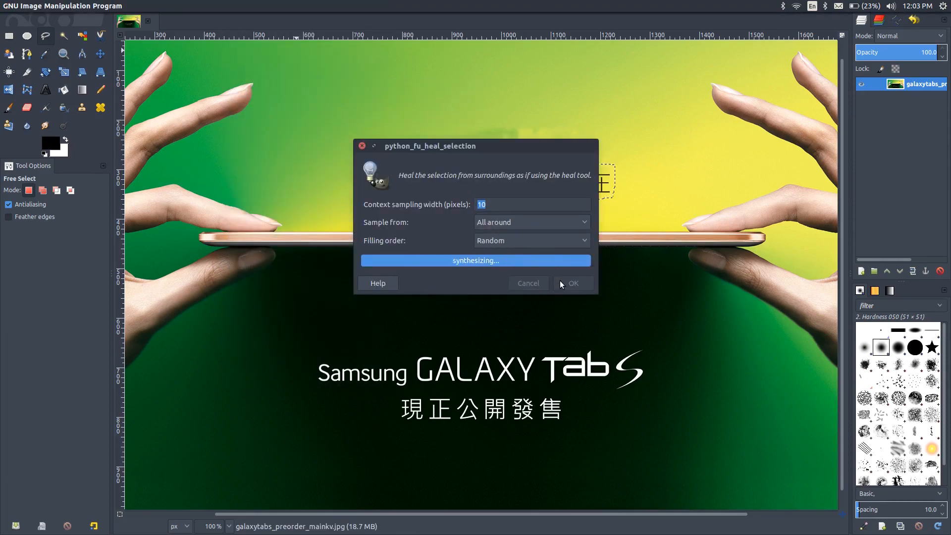
pyautogui.click(572, 282)
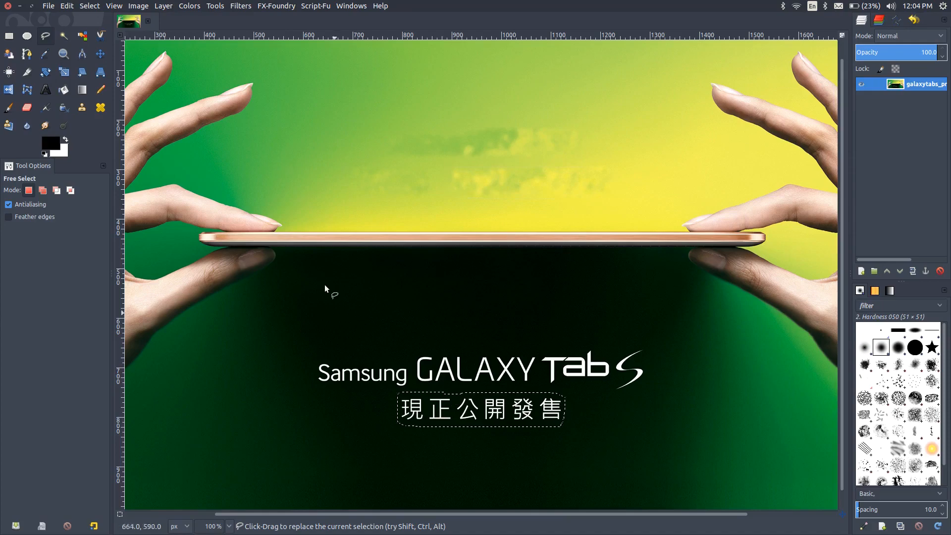
# Heal away the bottom Chinese caption, leaving only English branding.
pyautogui.click(239, 6)
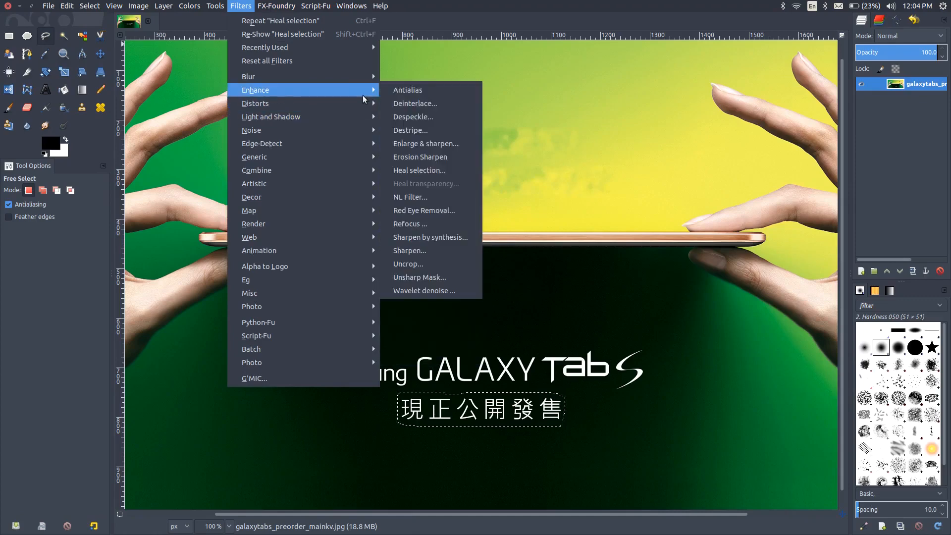
pyautogui.click(418, 170)
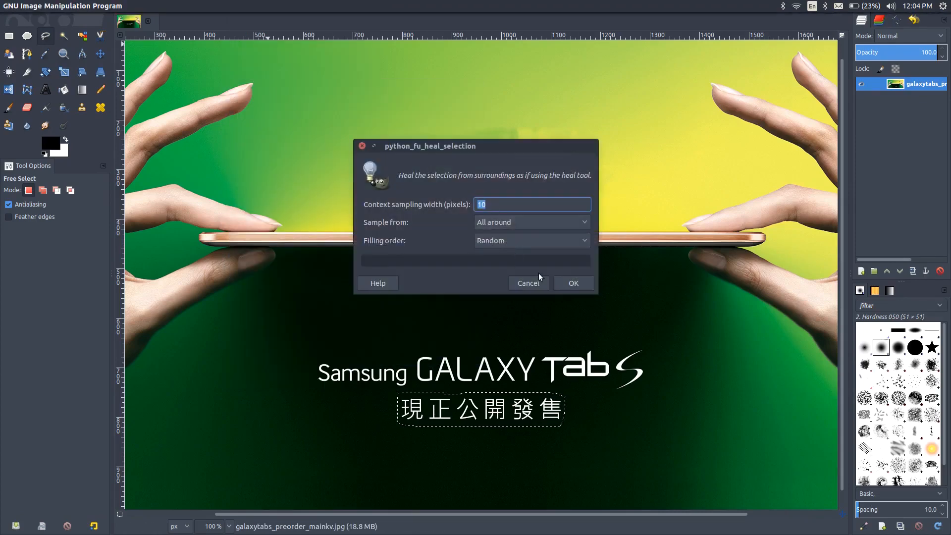
pyautogui.click(572, 282)
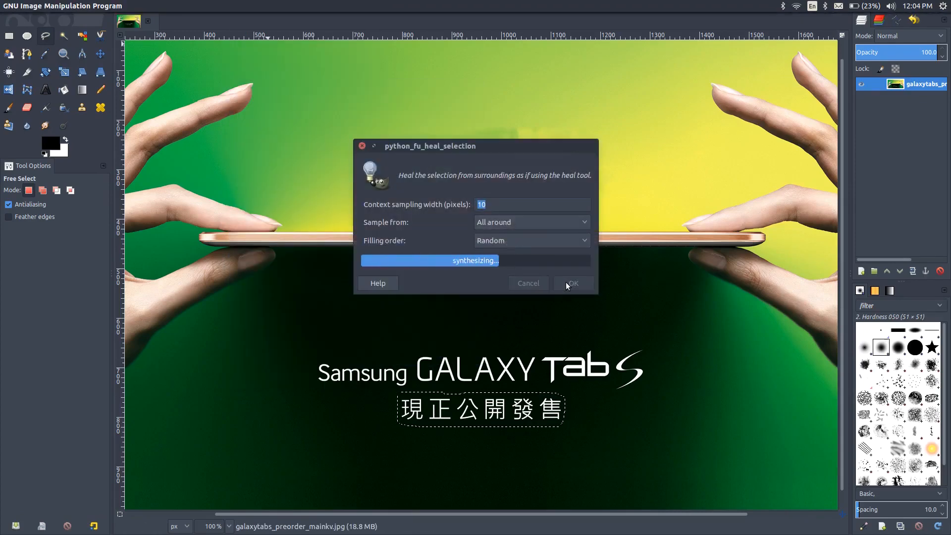
pyautogui.click(571, 283)
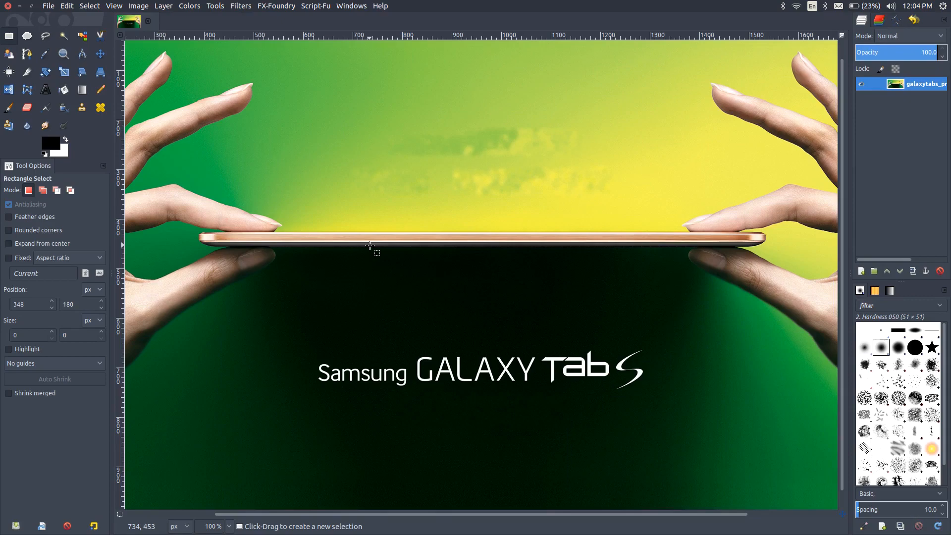
pyautogui.moveTo(563, 266)
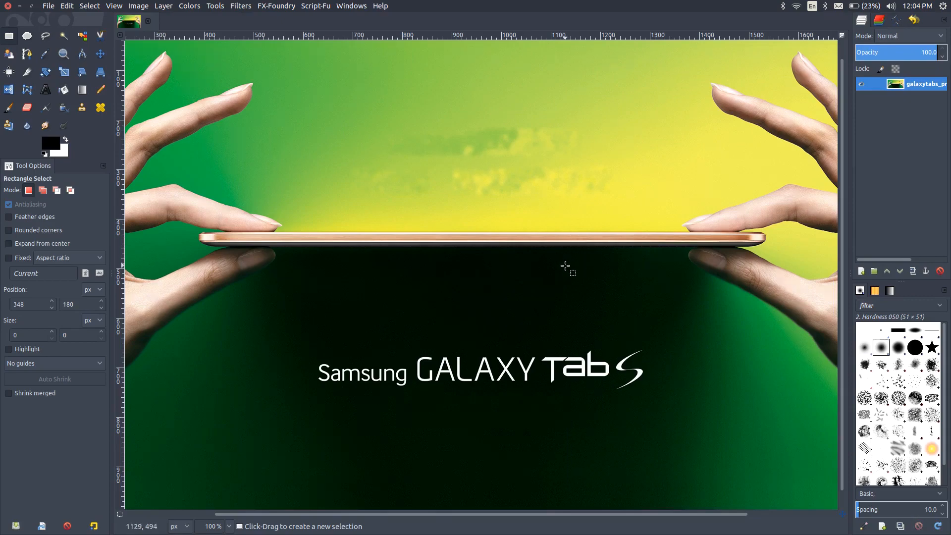
# Add a '6·6mm ultra-fine body' text layer at size 34 above the tablet.
pyautogui.click(45, 90)
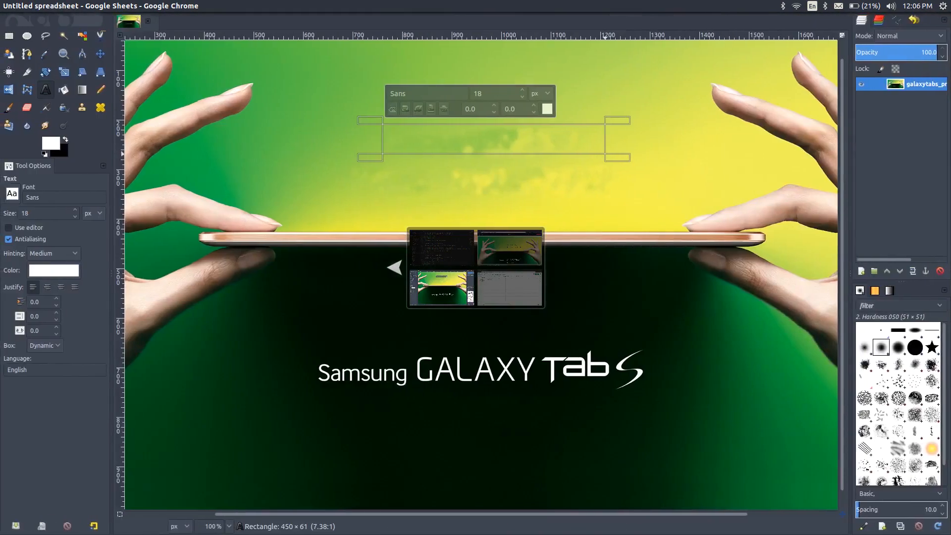
pyautogui.write('6·6mm ultra-fine body')
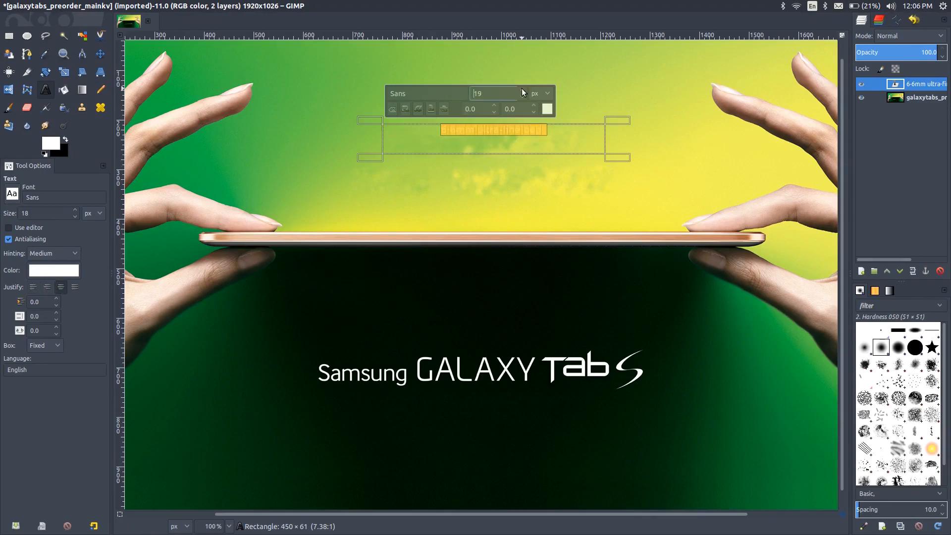
pyautogui.write('34')
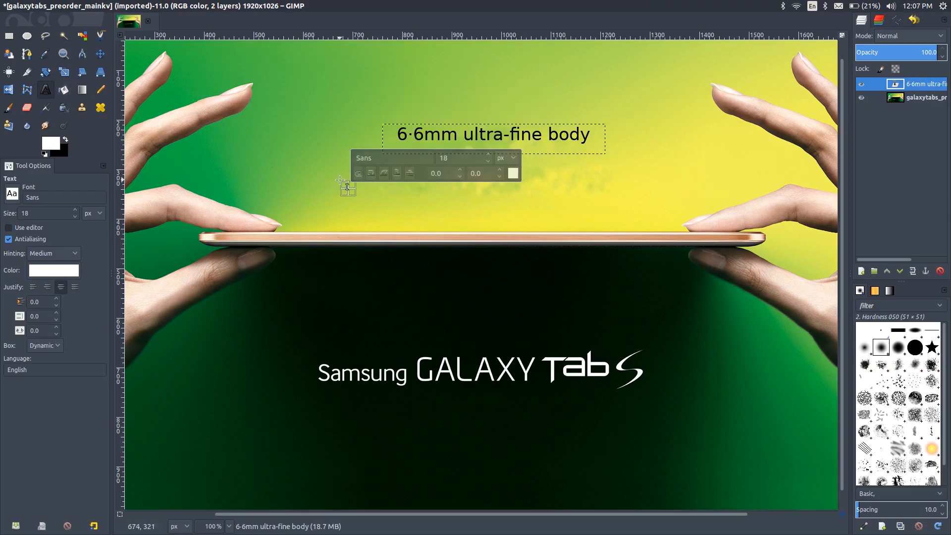
pyautogui.moveTo(341, 182); pyautogui.dragTo(634, 214)
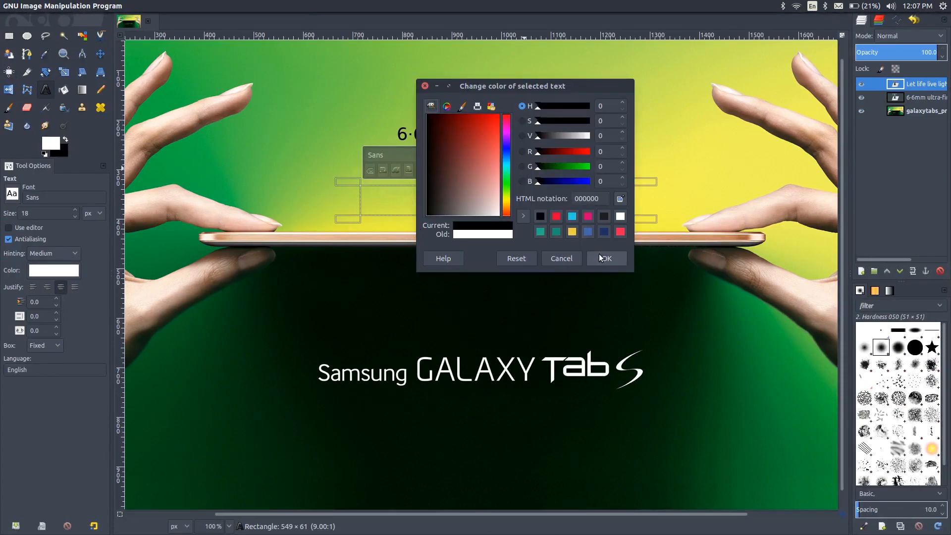
# Colour the 'Let life live light and comfortable' caption black and settle it below the first caption.
pyautogui.click(604, 258)
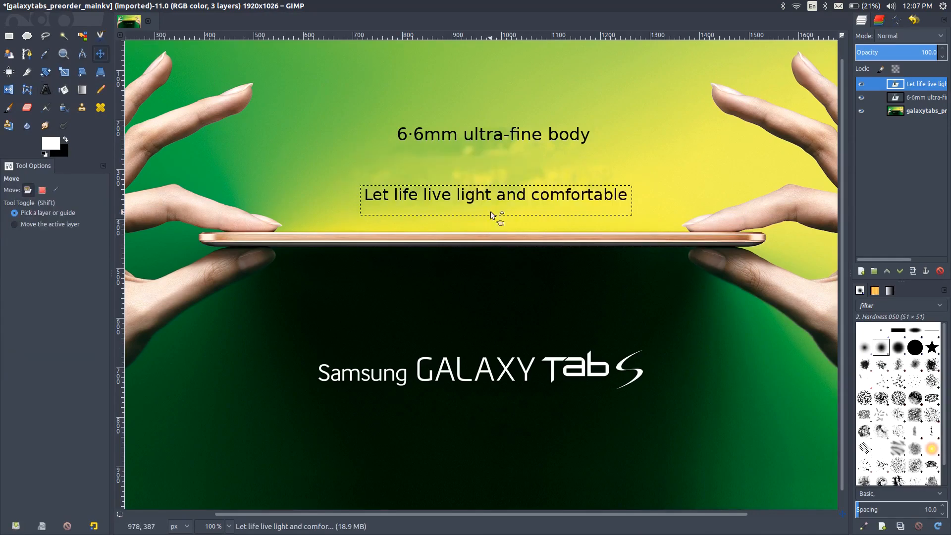
pyautogui.moveTo(494, 194); pyautogui.dragTo(484, 162)
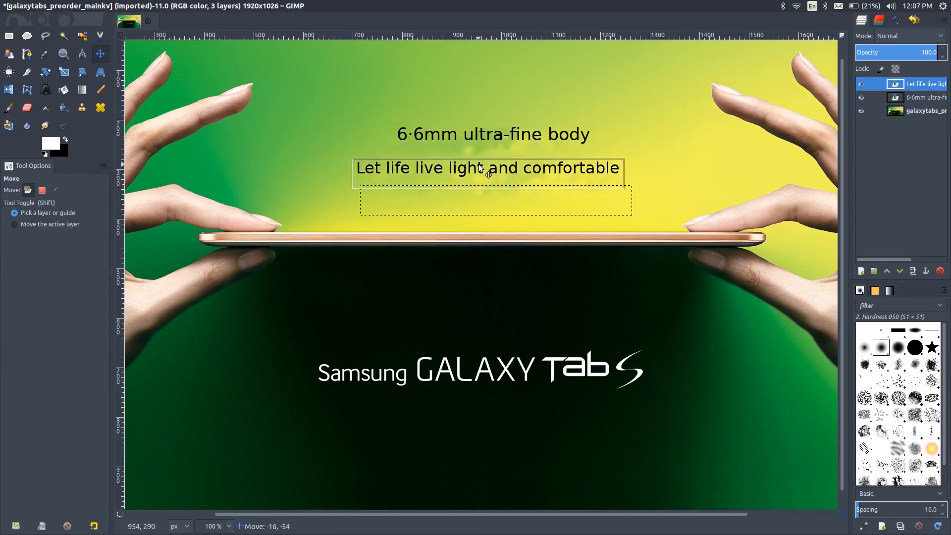
pyautogui.moveTo(486, 168); pyautogui.dragTo(490, 177)
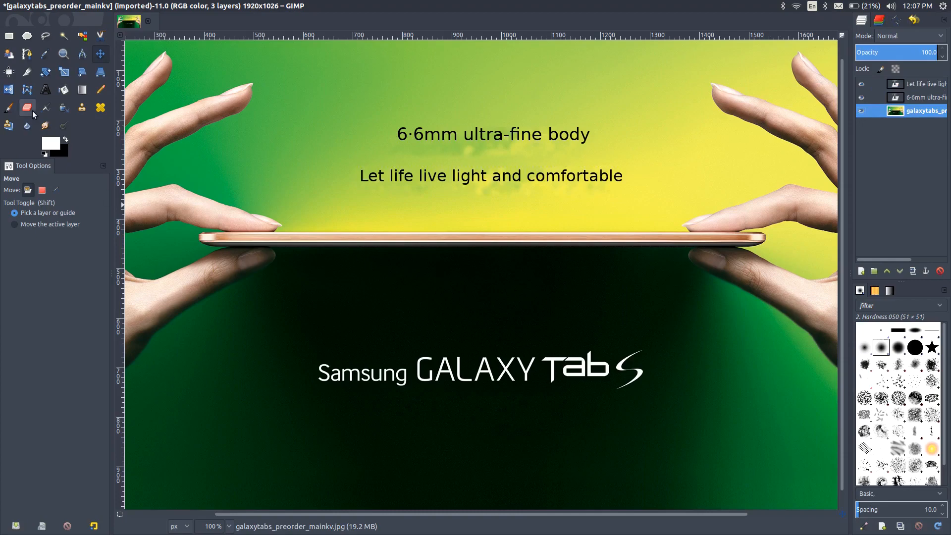
# Add an enlarged white 'Now on sale' caption centred below the Samsung GALAXY Tab S logo.
pyautogui.click(44, 90)
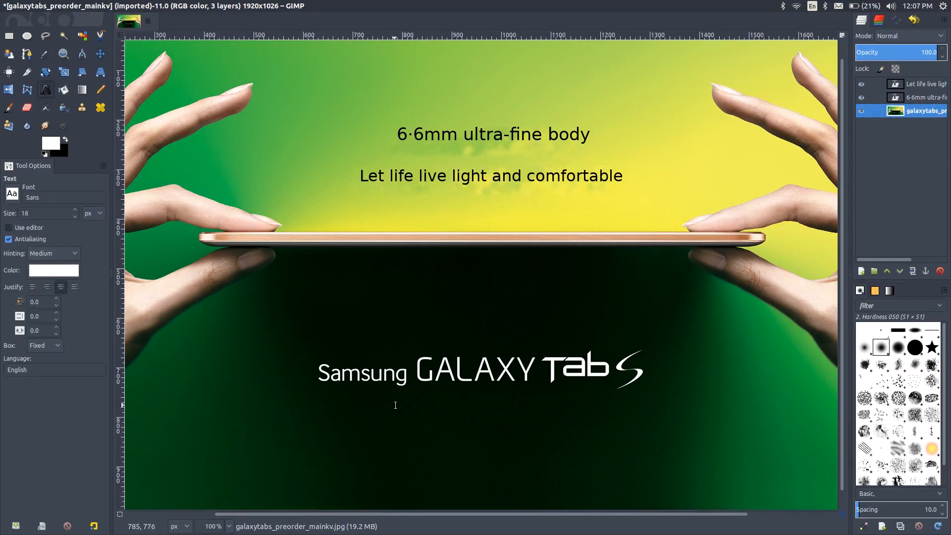
pyautogui.moveTo(394, 405); pyautogui.dragTo(614, 432)
pyautogui.write('Now on sale')
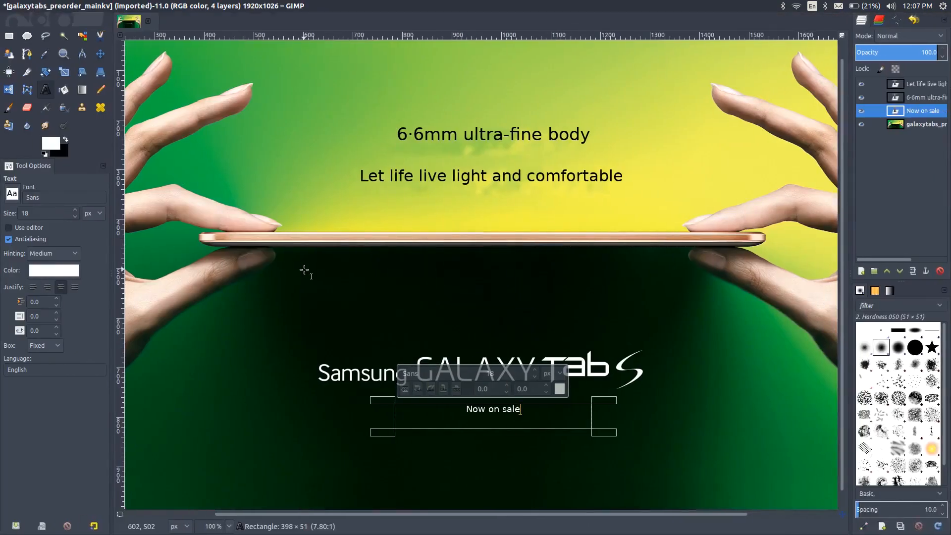
pyautogui.tripleClick(494, 409)
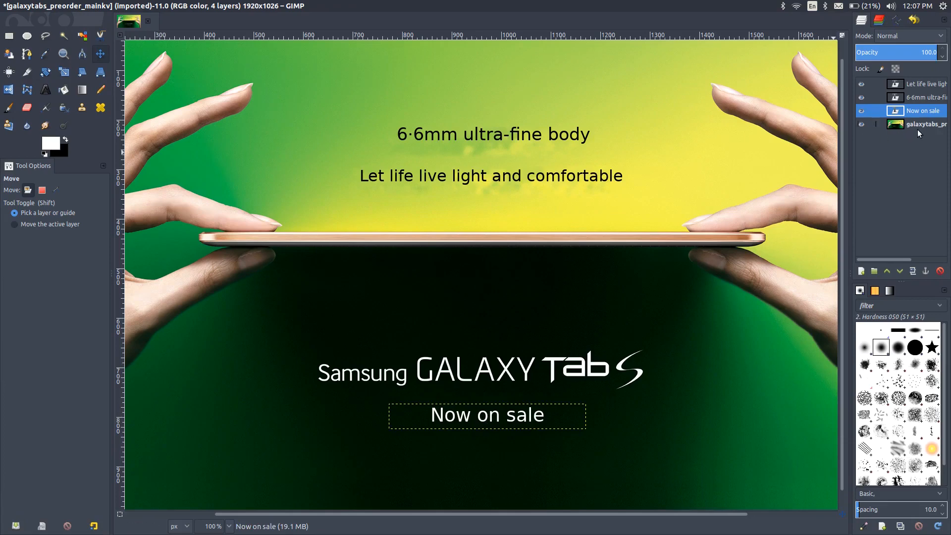
pyautogui.click(922, 124)
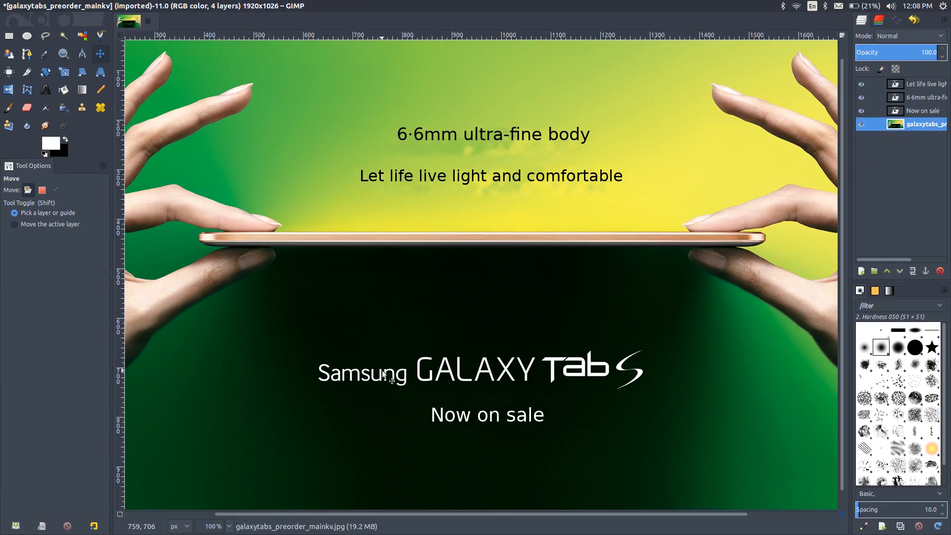
pyautogui.click(229, 526)
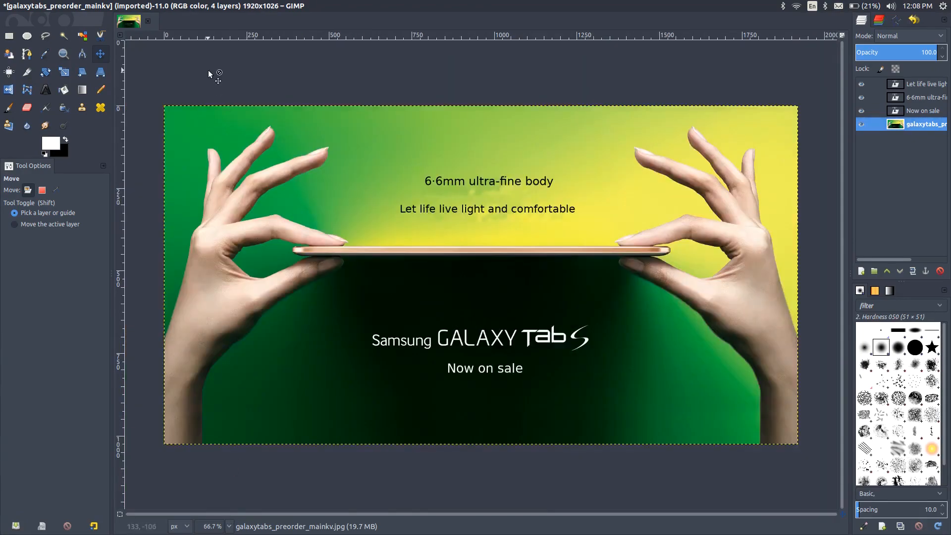
# Export the edited ad as output.jpg into the ads folder via Export As.
pyautogui.click(47, 6)
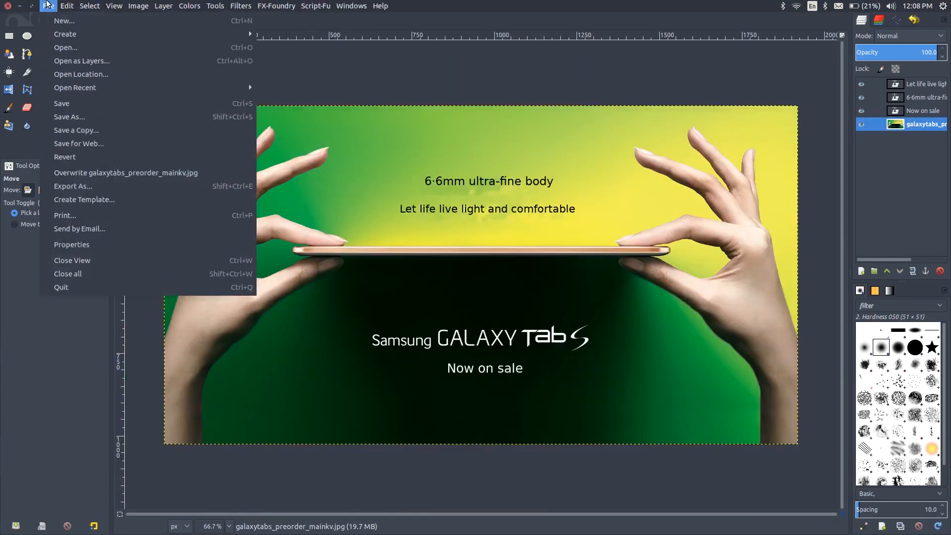
pyautogui.click(72, 186)
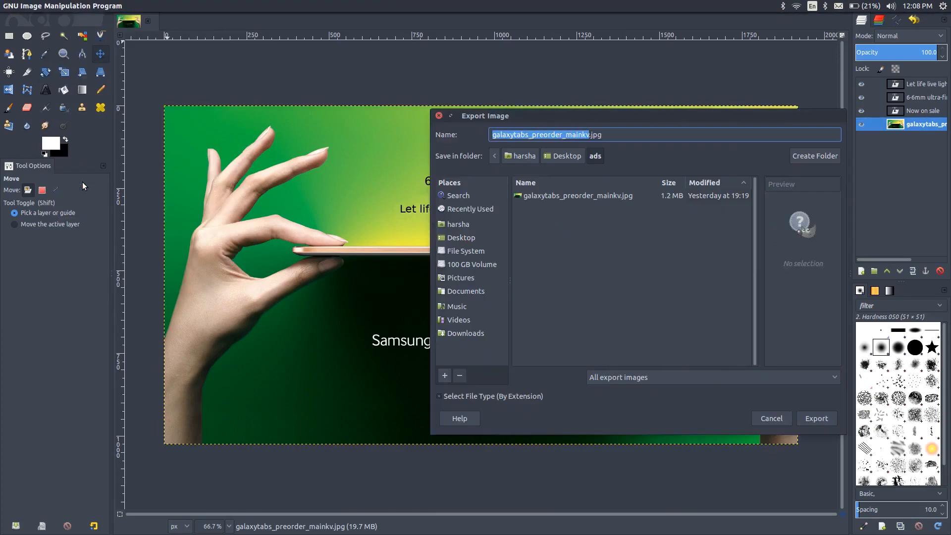
pyautogui.write('out.jpg')
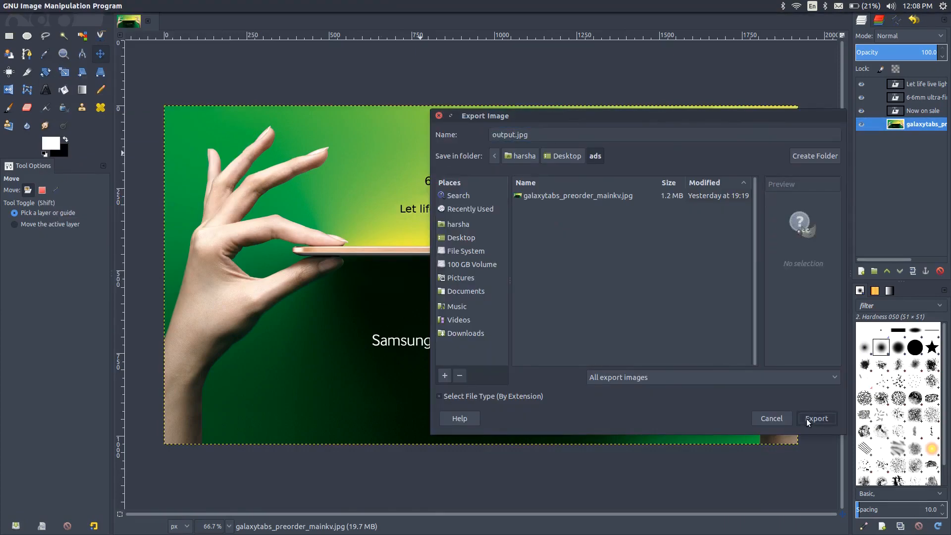
pyautogui.click(815, 418)
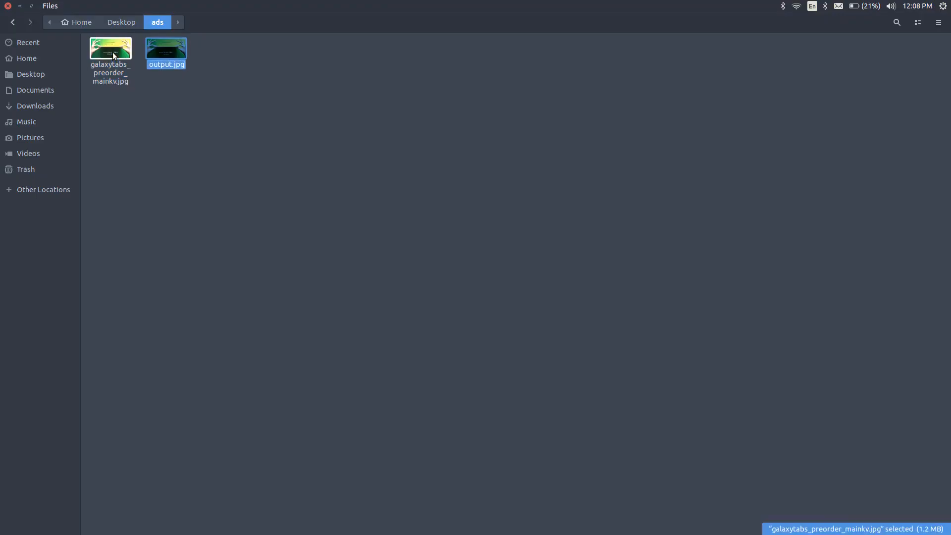
# View the exported output.jpg in Image Viewer to check the English captions.
pyautogui.doubleClick(110, 47)
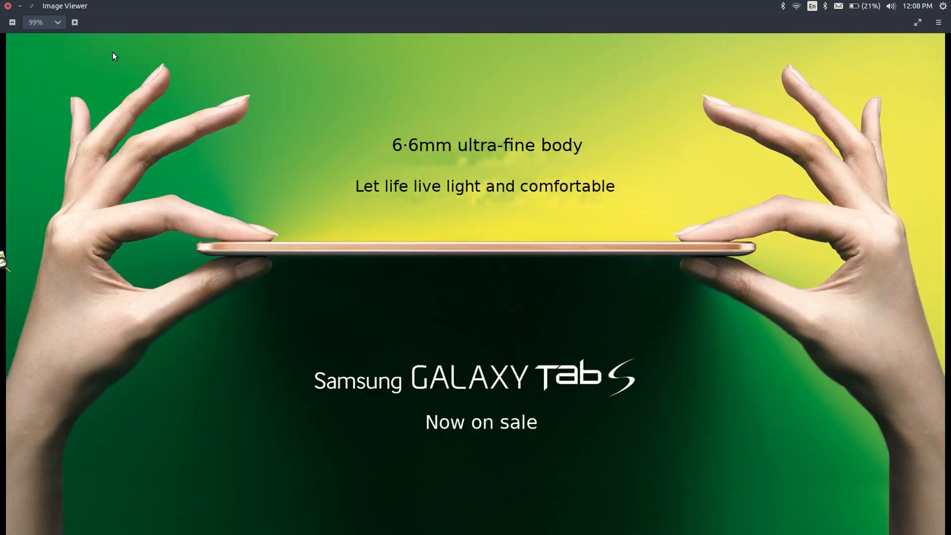
pyautogui.moveTo(533, 420)
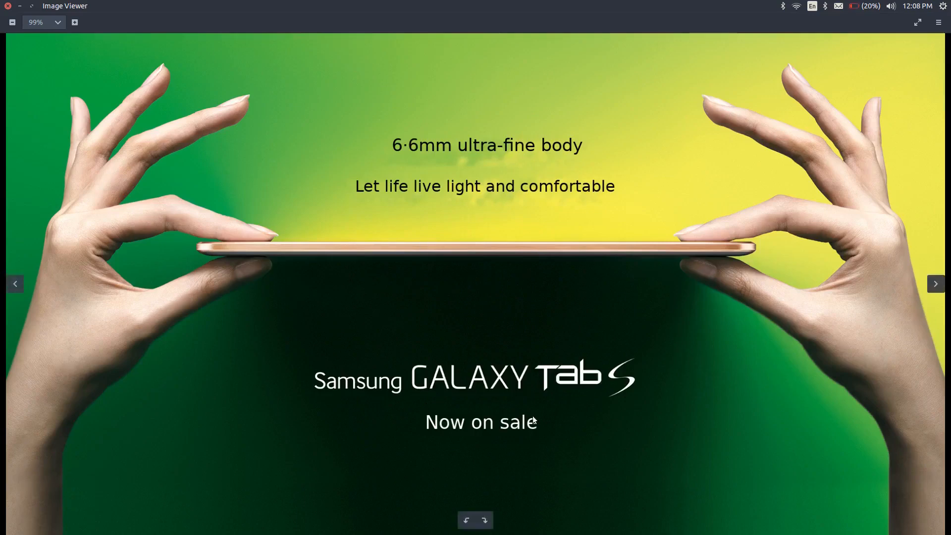
pyautogui.moveTo(660, 406)
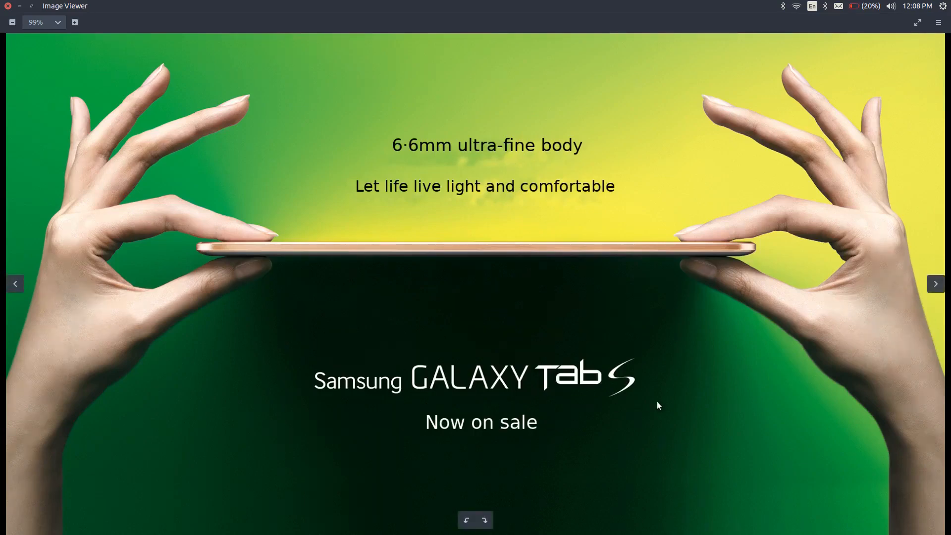